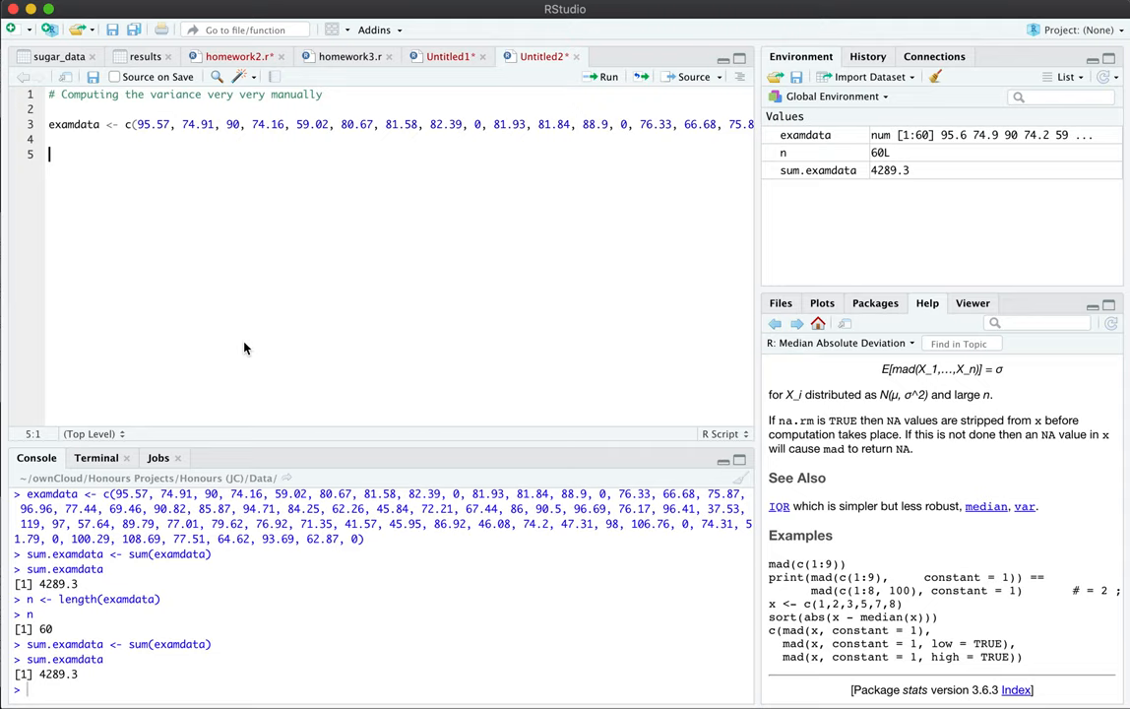
Add sum.examdata <- sum(examdata) to the script, run it, and print the total 4289.3.
type("sum.examdata")
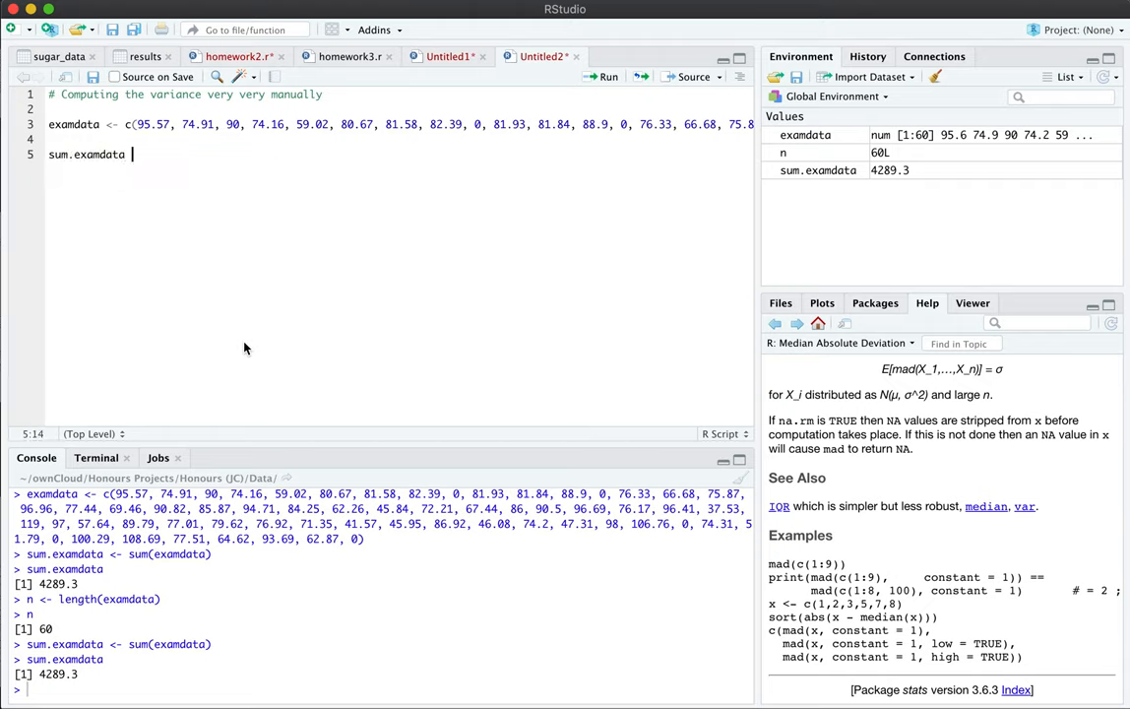
type("sum(examdata")
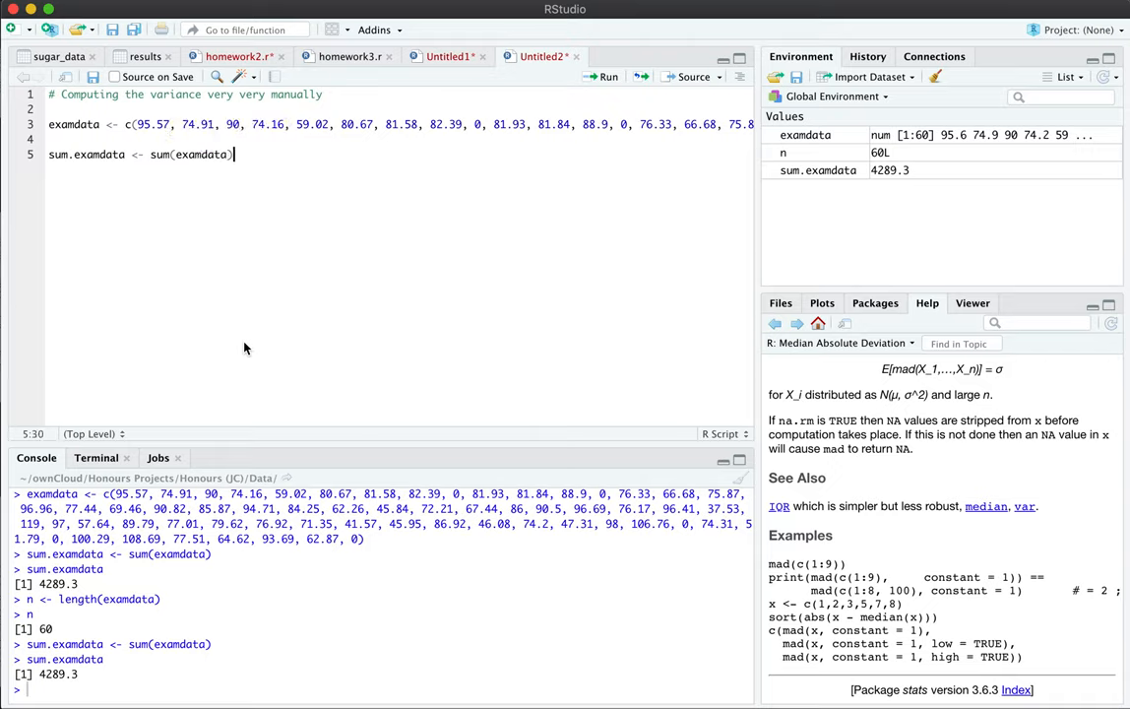
double_click(190, 155)
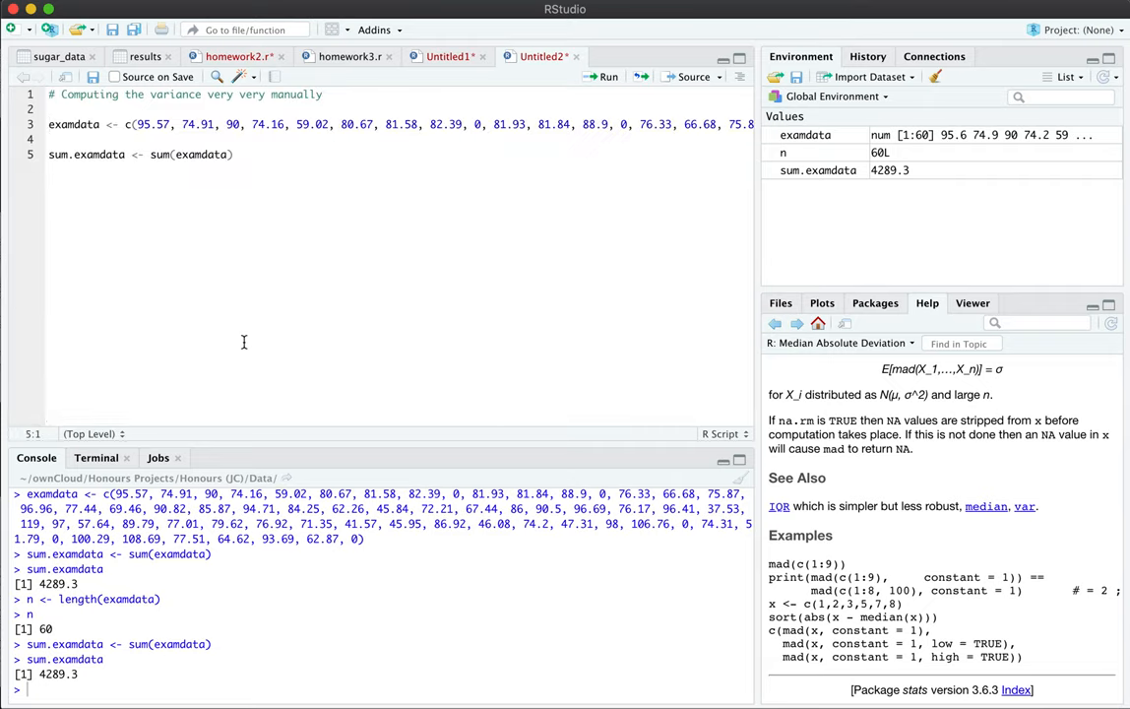
double_click(87, 155)
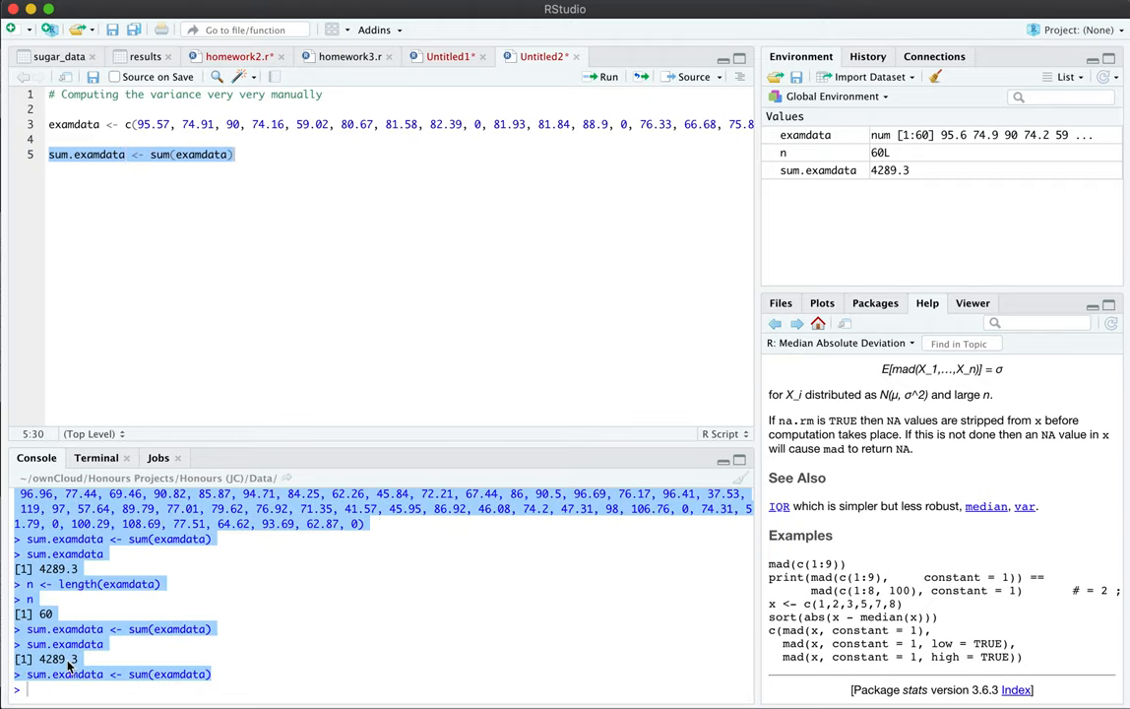
left_click(106, 154)
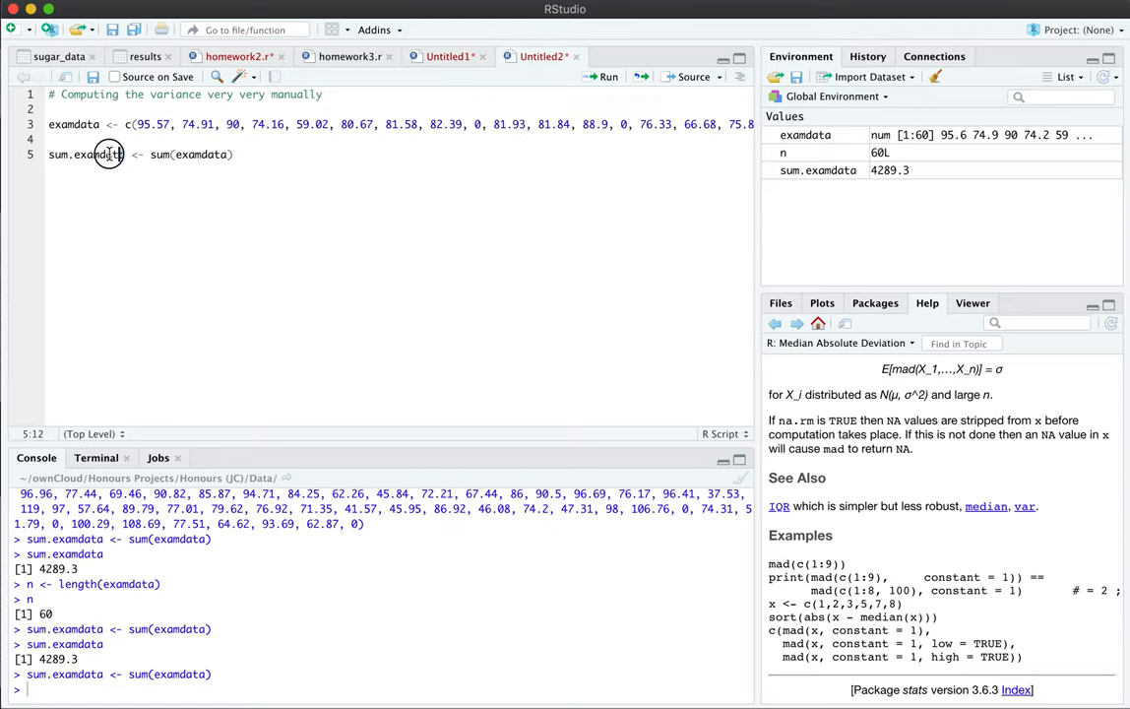
double_click(85, 154)
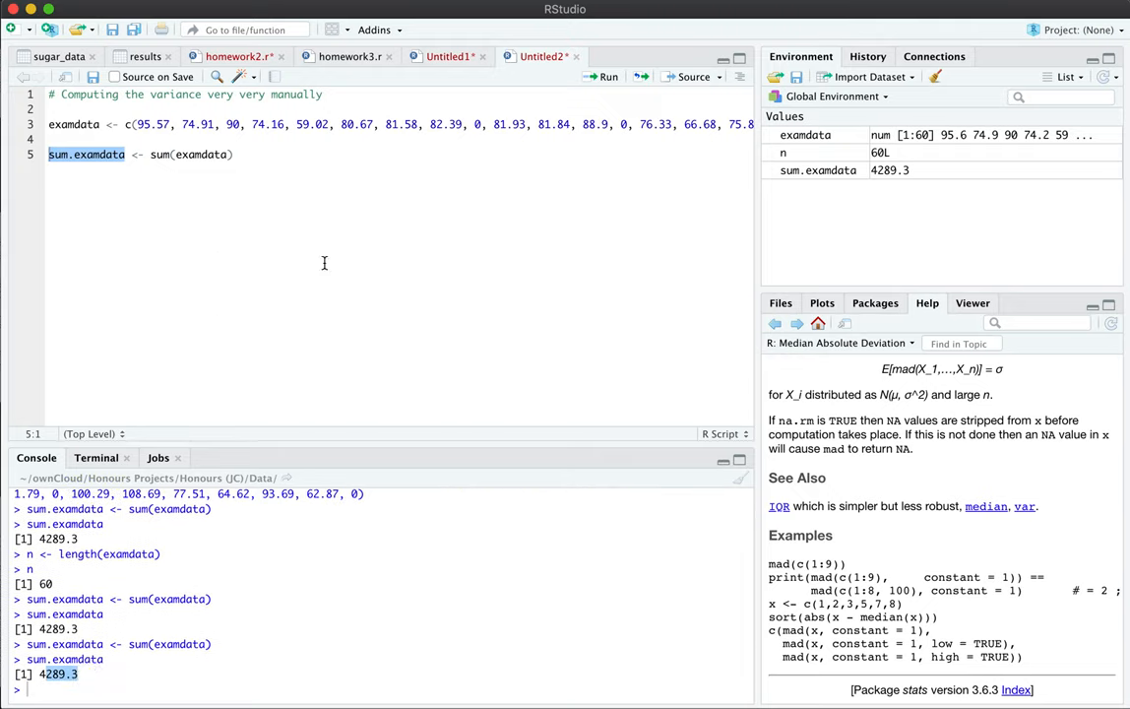
left_click(172, 153)
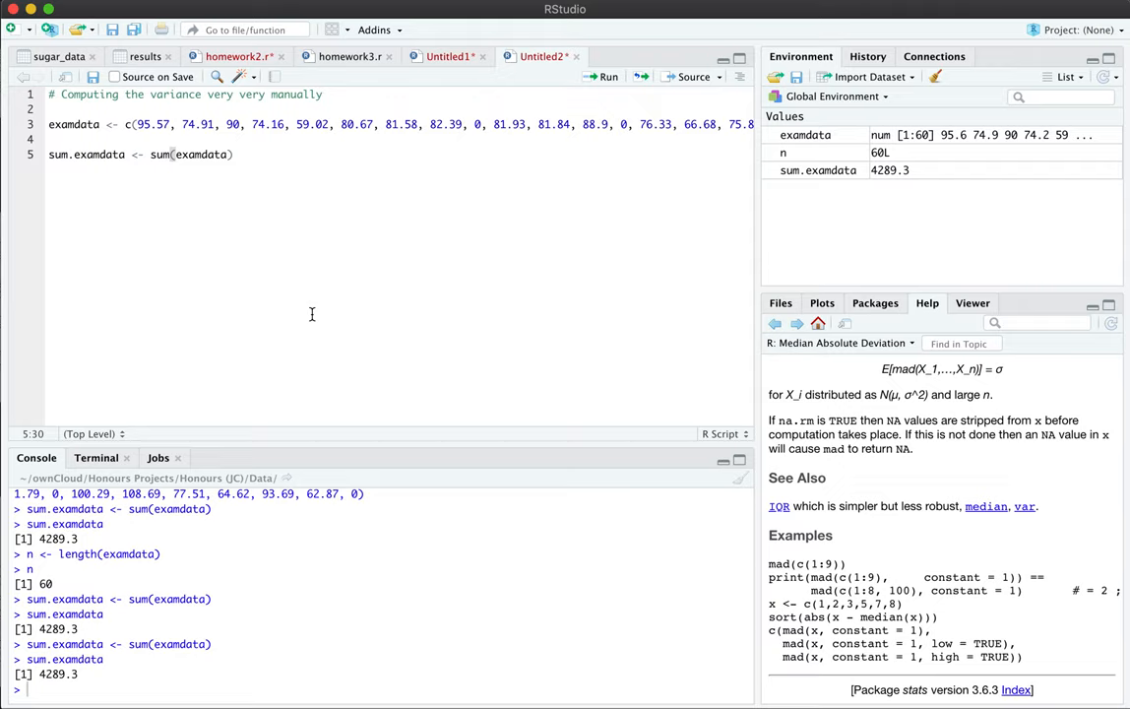
Store n.examdata <- length(examdata), run it to show 60, and start a mean() call below.
type("n")
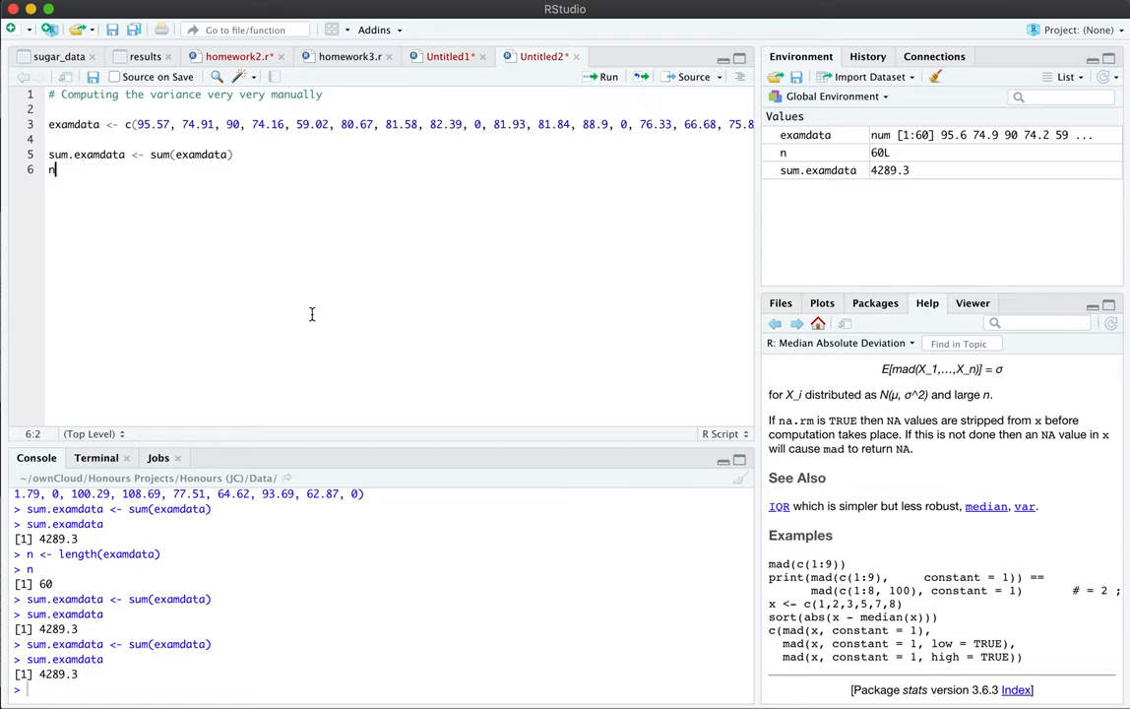
type("<-")
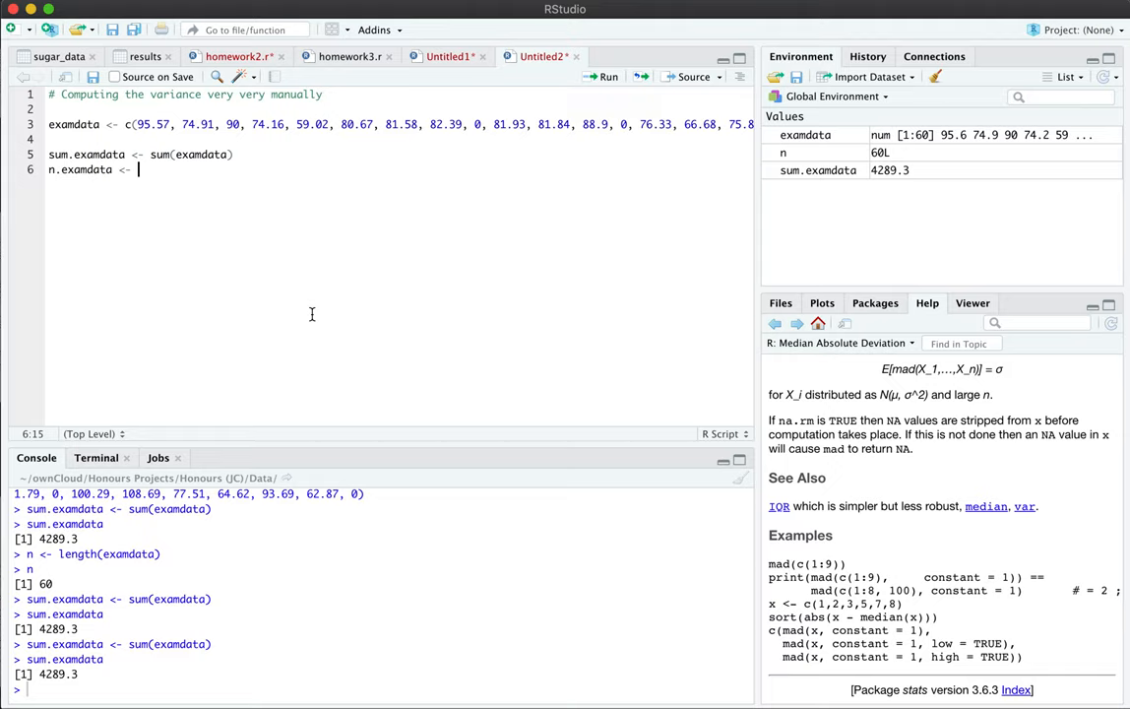
type("length(examdata")
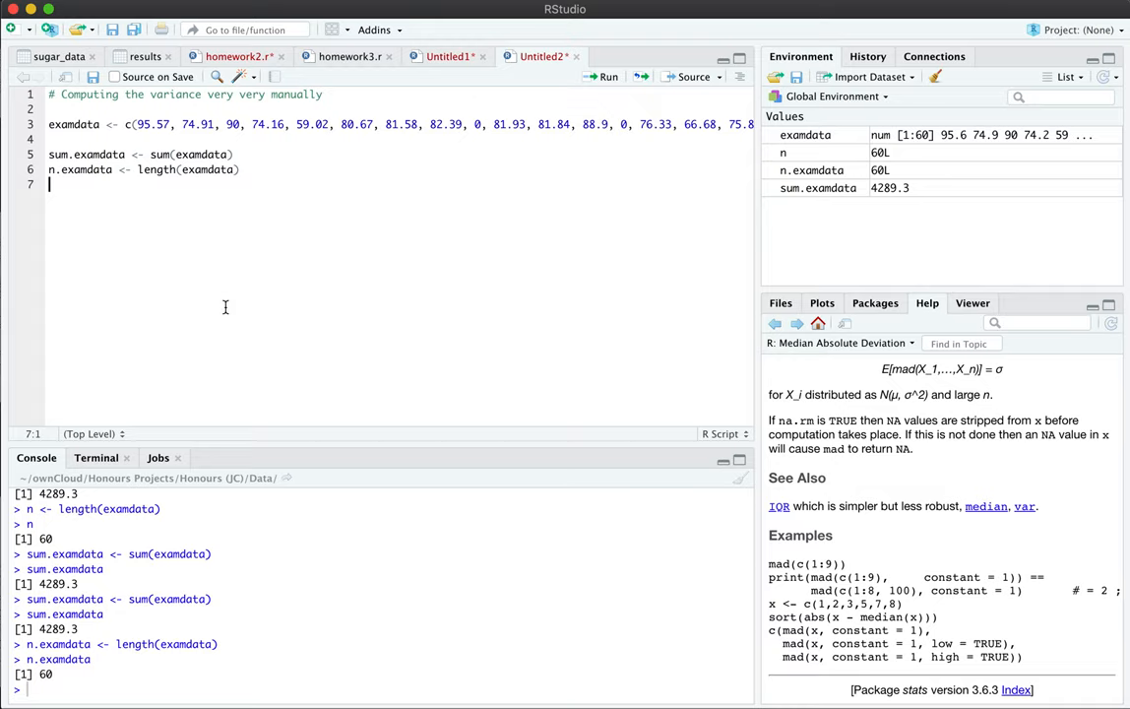
key("Return")
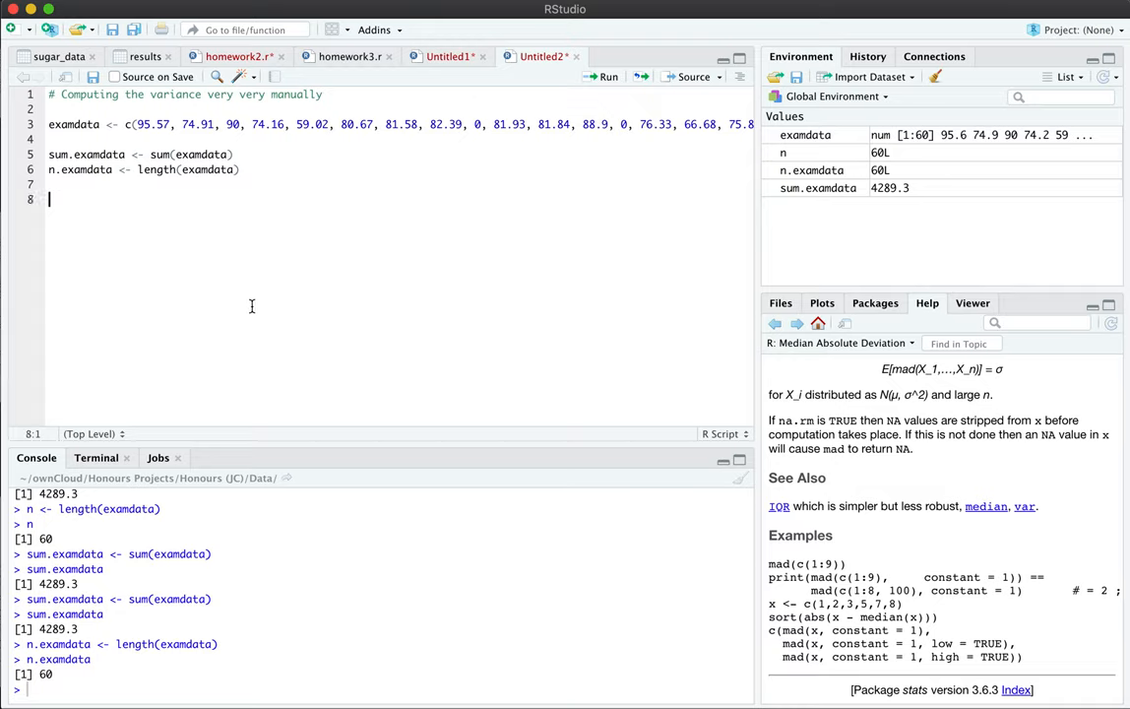
type("mean()")
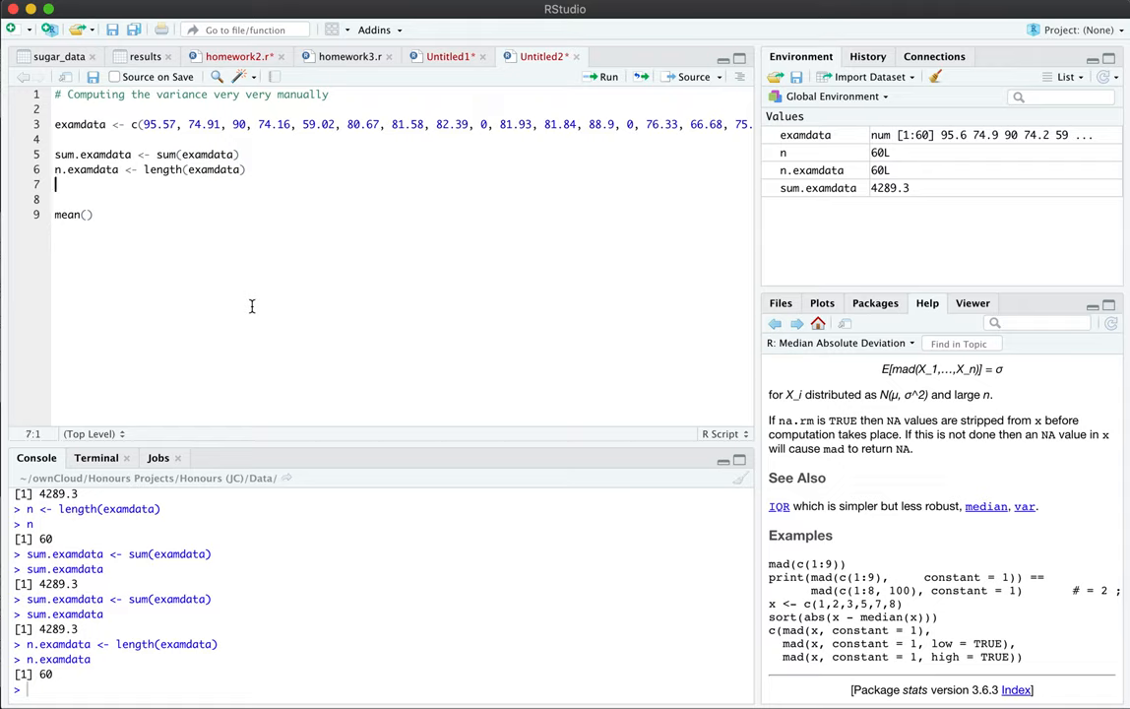
Set mean.examdata to sum.examdata / n.examdata, confirm mean(examdata) gives 71.48833, and add a deviation-scores comment.
type("mean.examdata <- sum.examdata / n.examdata")
left_click(402, 245)
type("# calcualte the deviation sco")
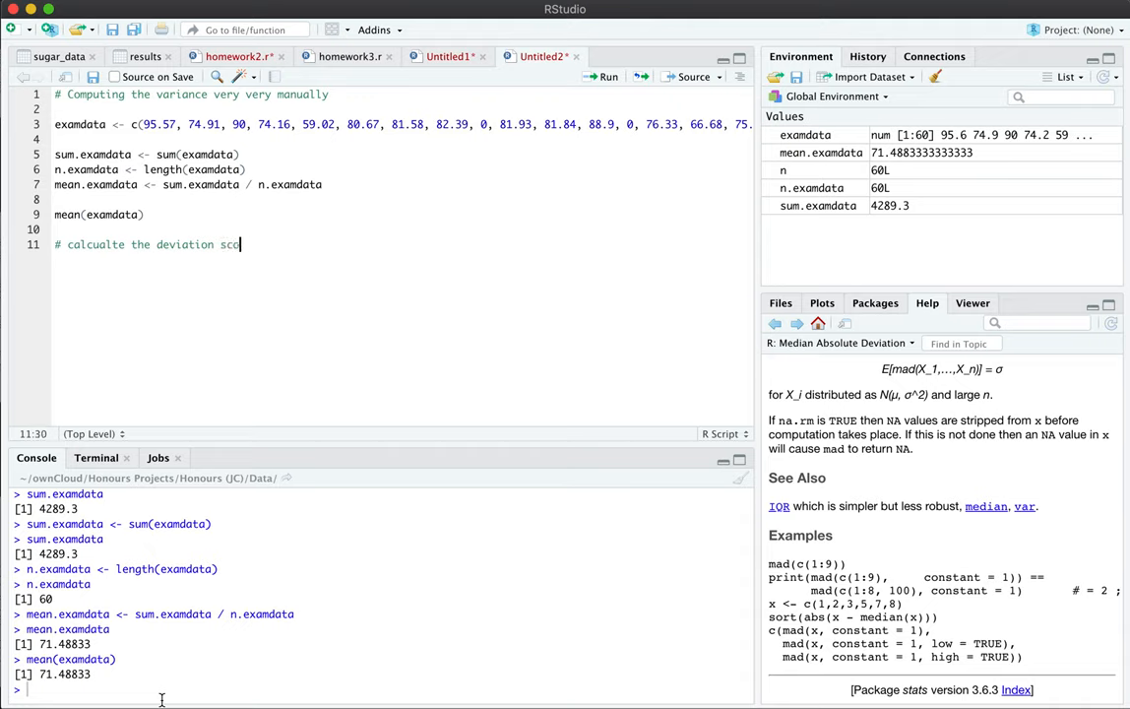
type("res")
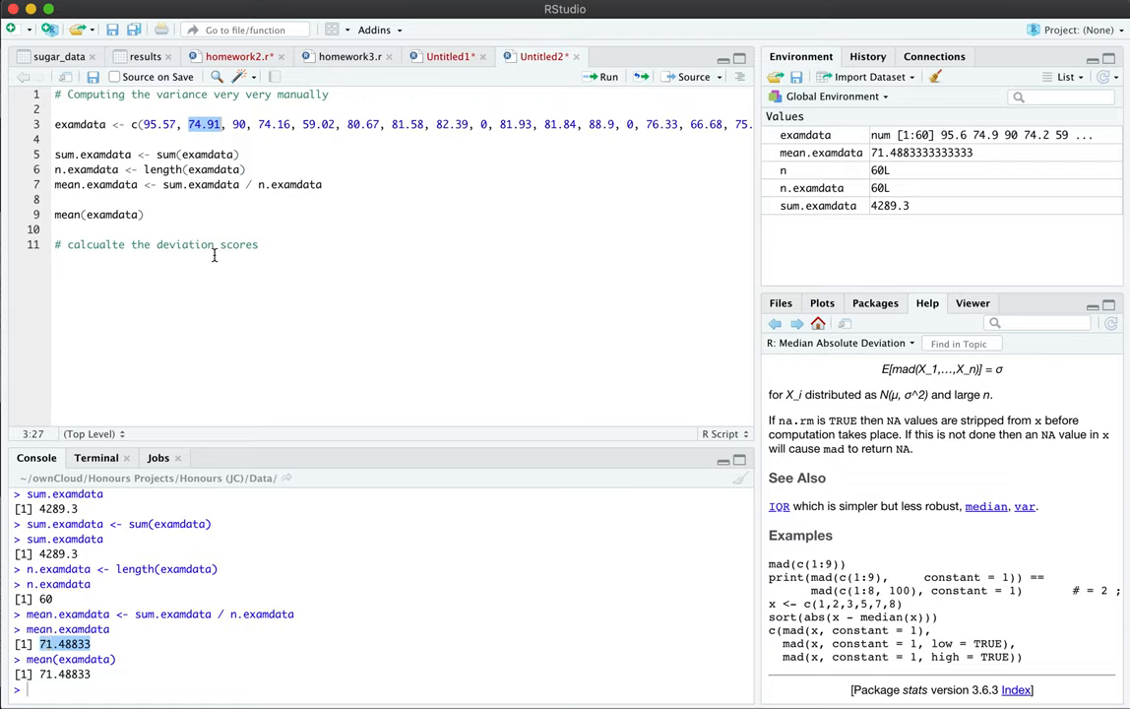
mouse_move(239, 380)
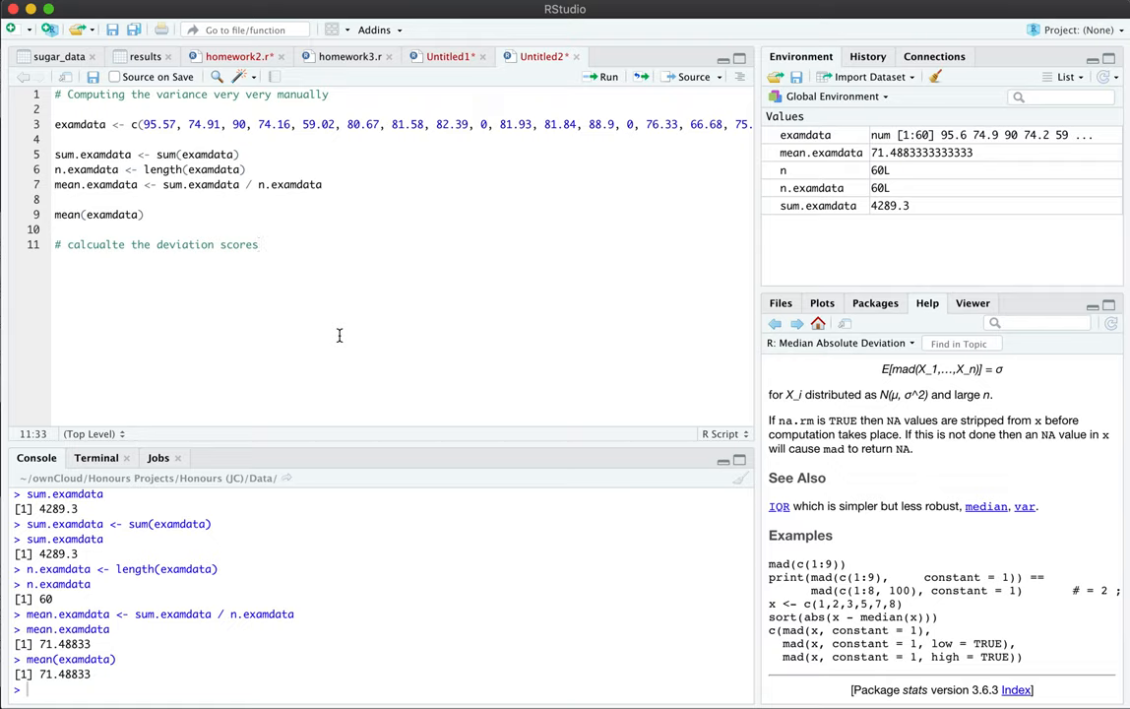
Create deviation.scores.examdata <- examdata - mean.examdata and print its 60 values.
key("enter")
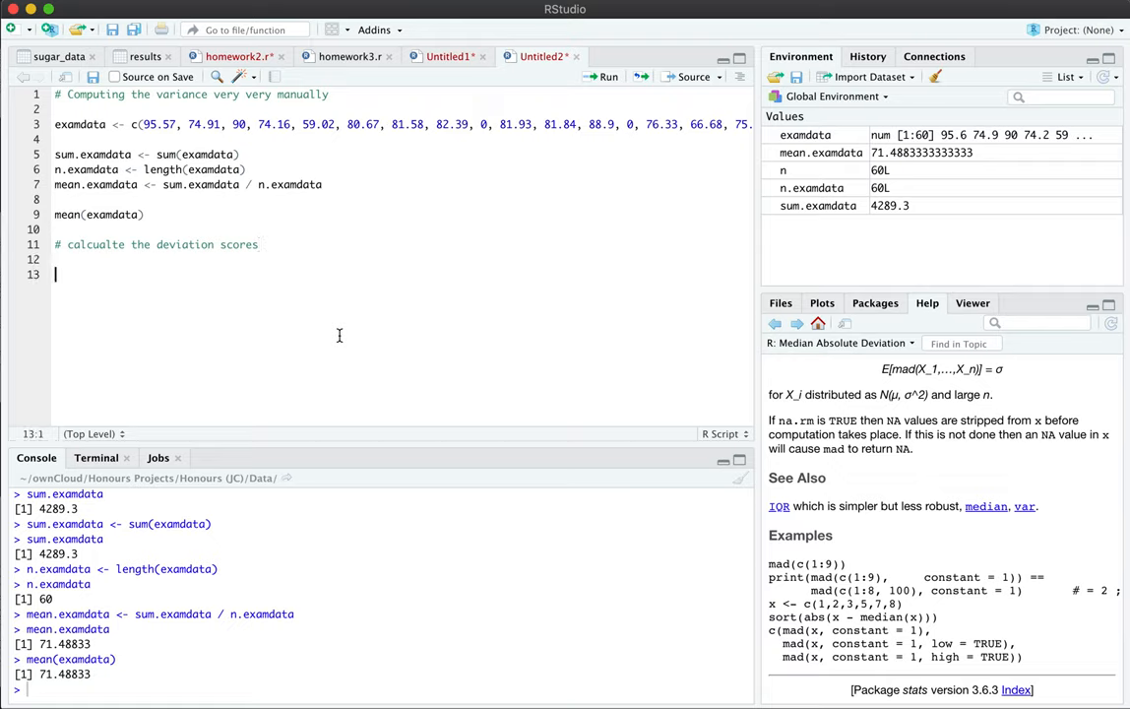
type("deviation.score")
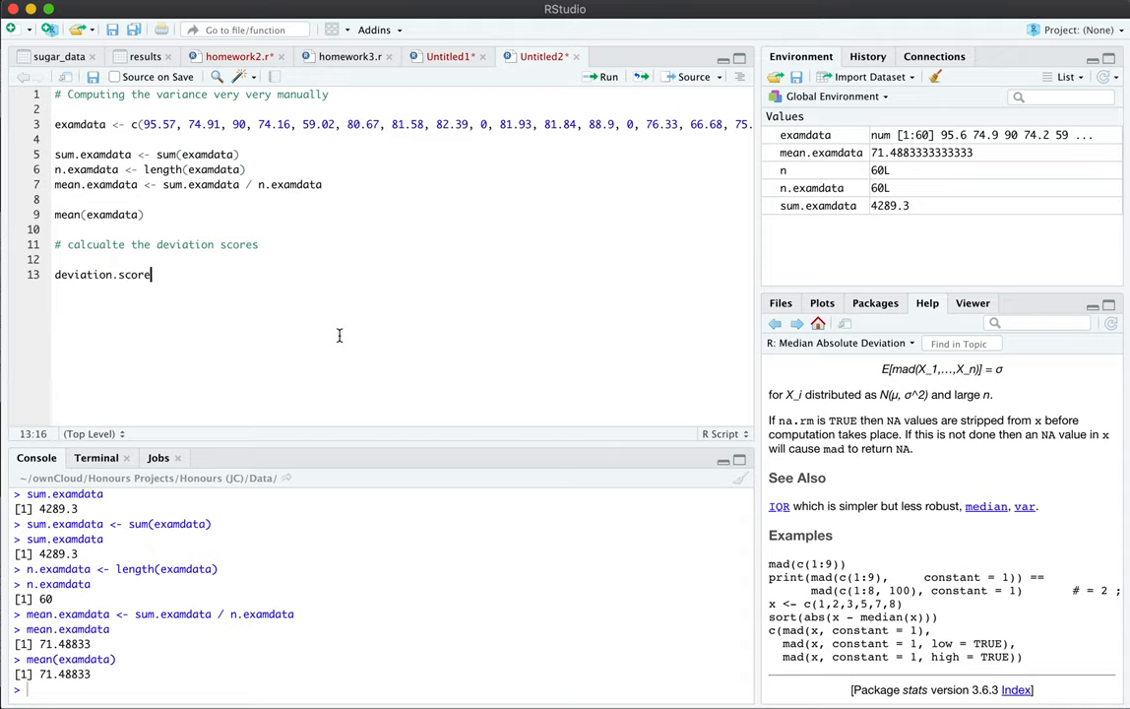
type("s.examdata <-")
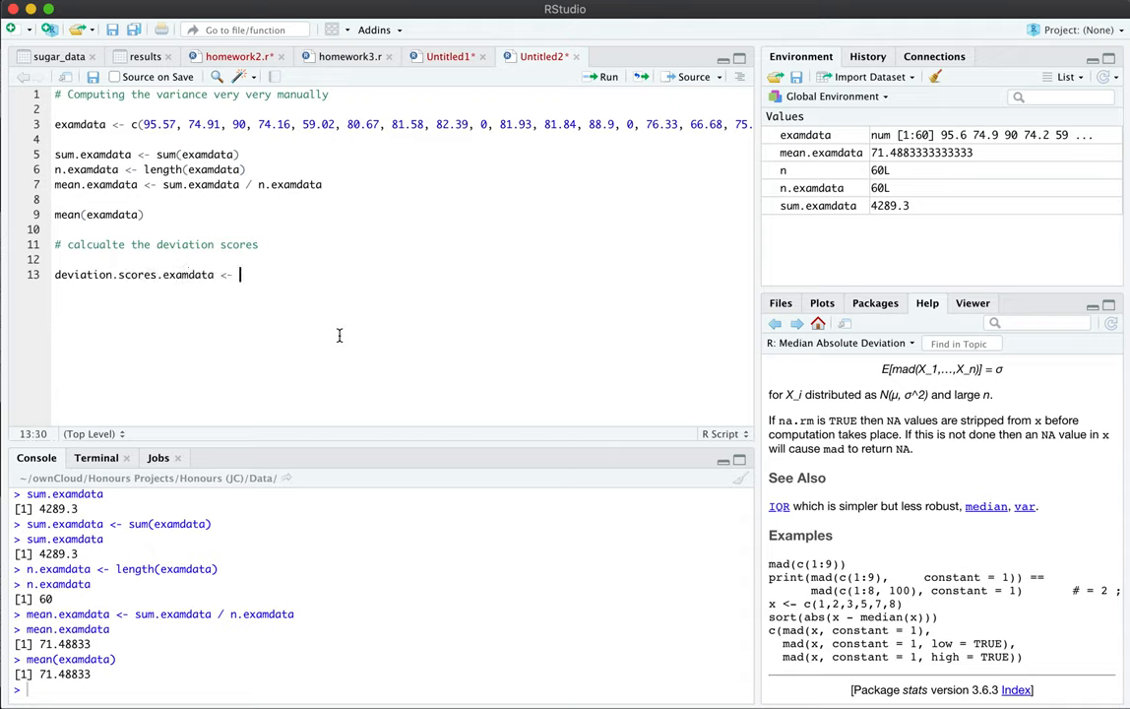
mouse_move(54, 275)
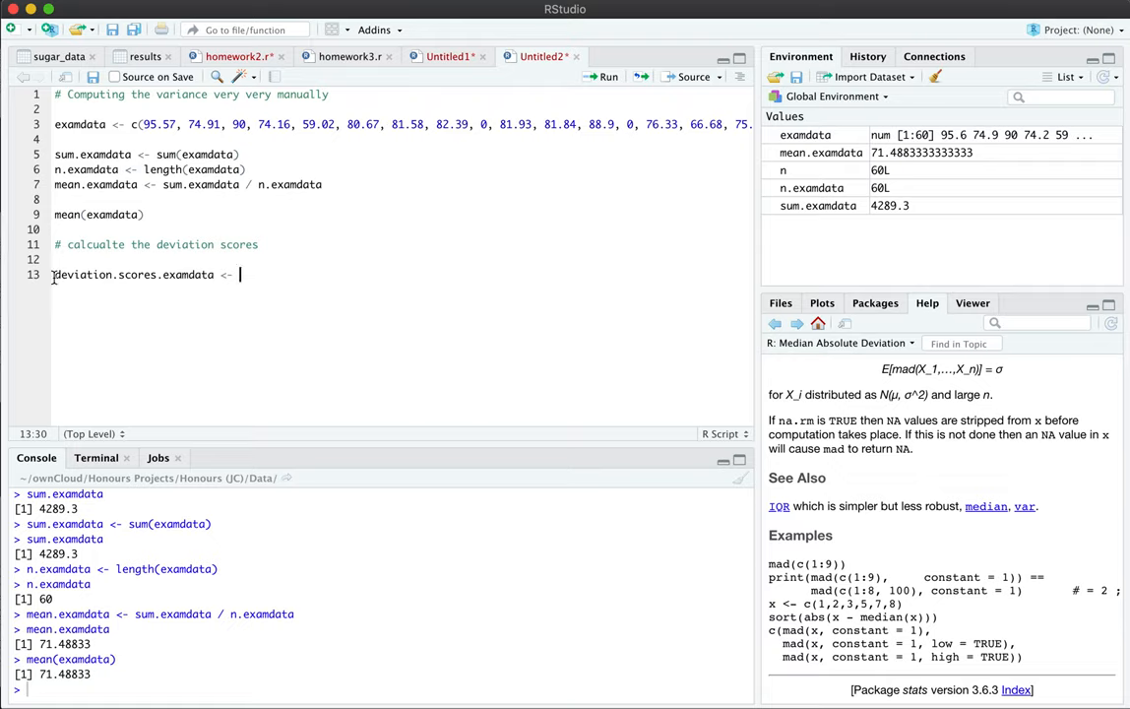
mouse_move(120, 275)
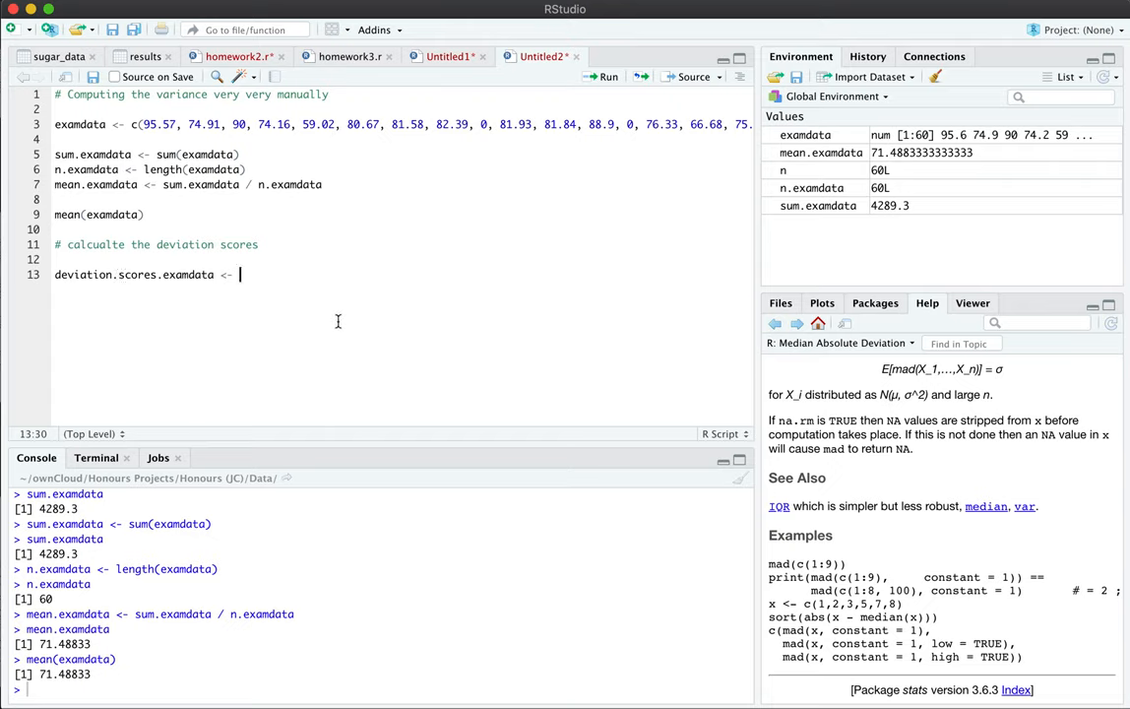
type("examdata -")
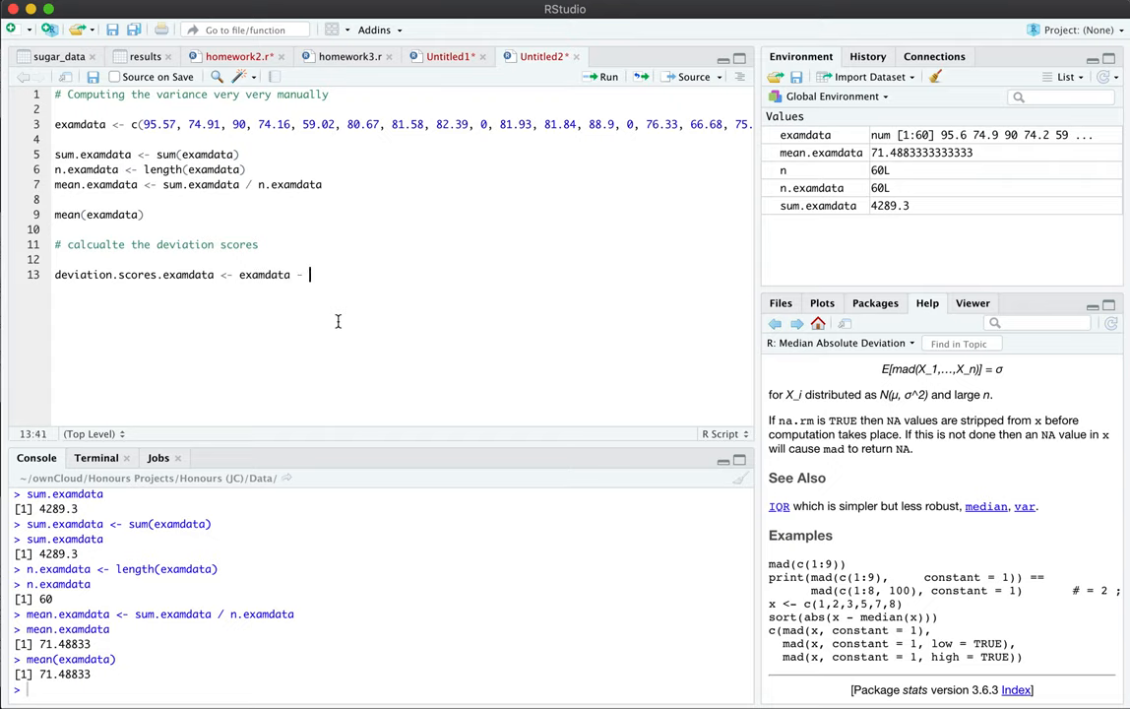
type("mean.examdata")
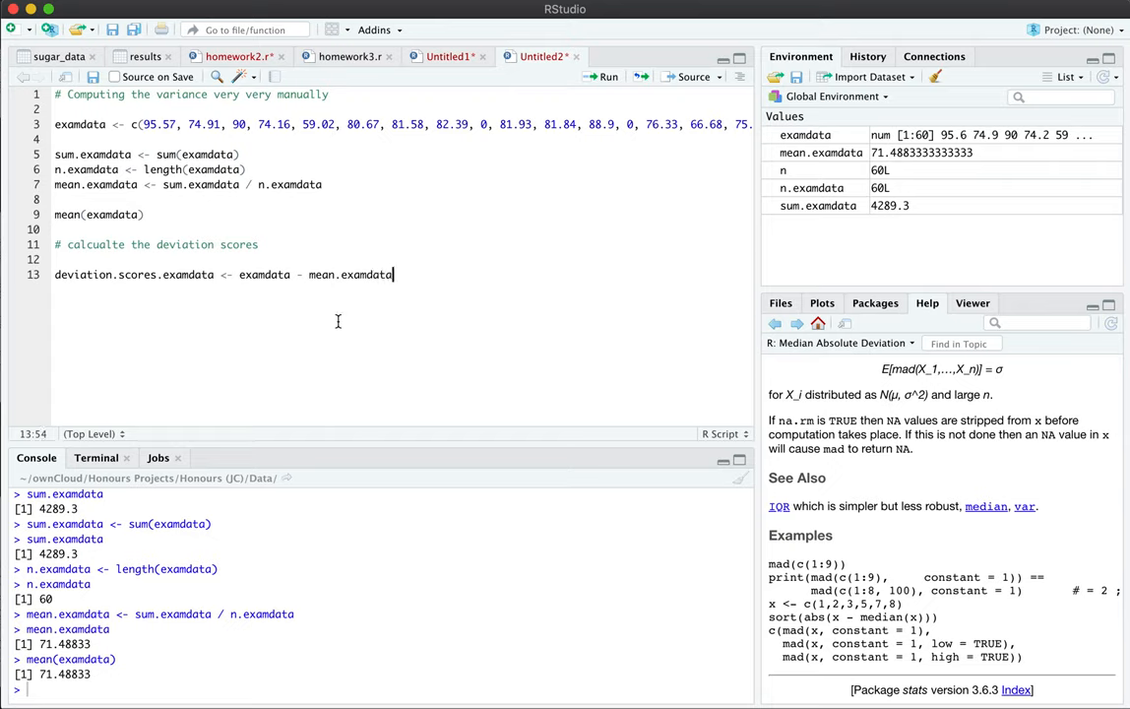
double_click(350, 275)
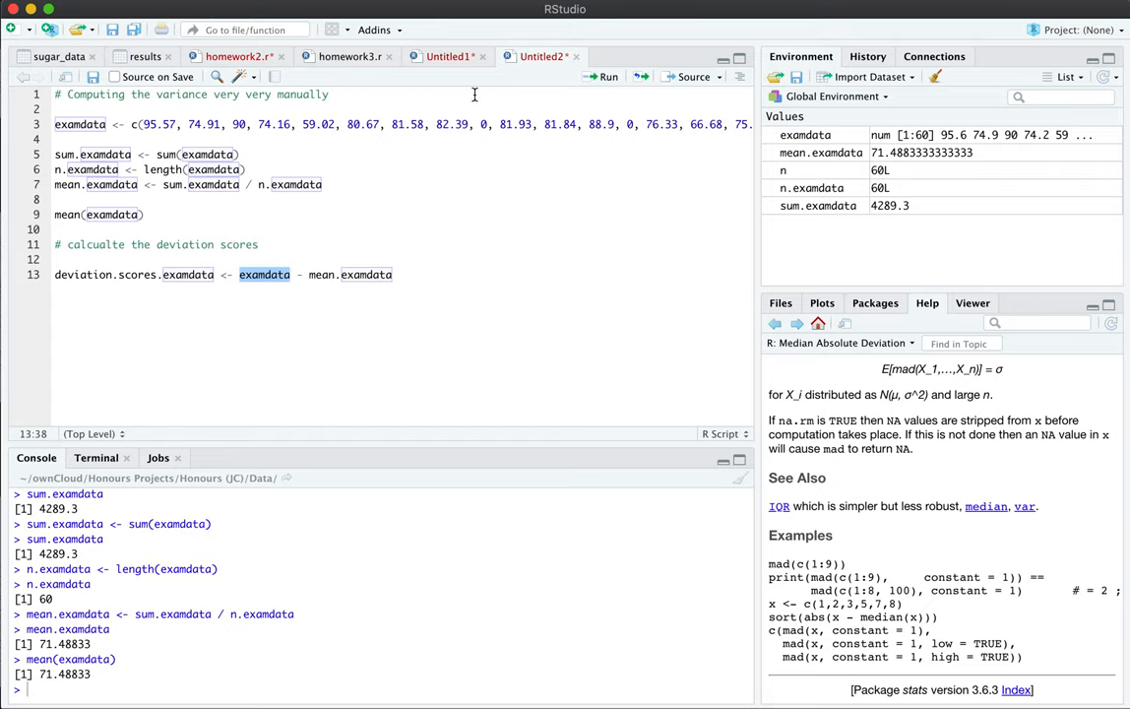
double_click(366, 274)
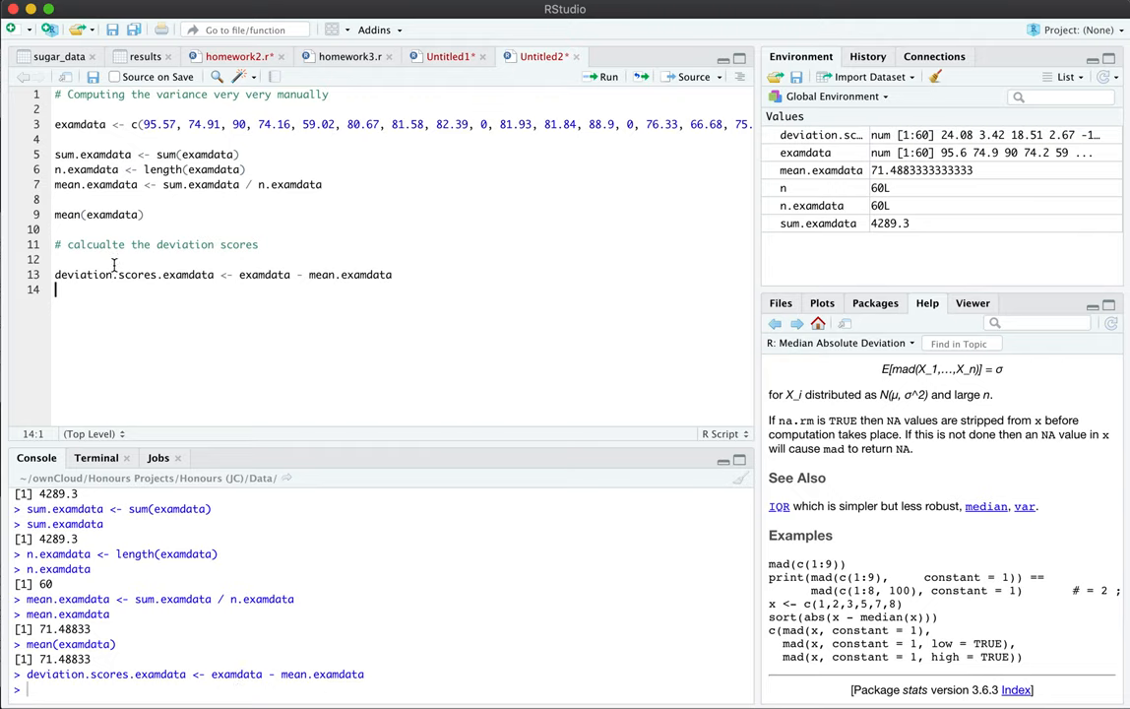
double_click(133, 274)
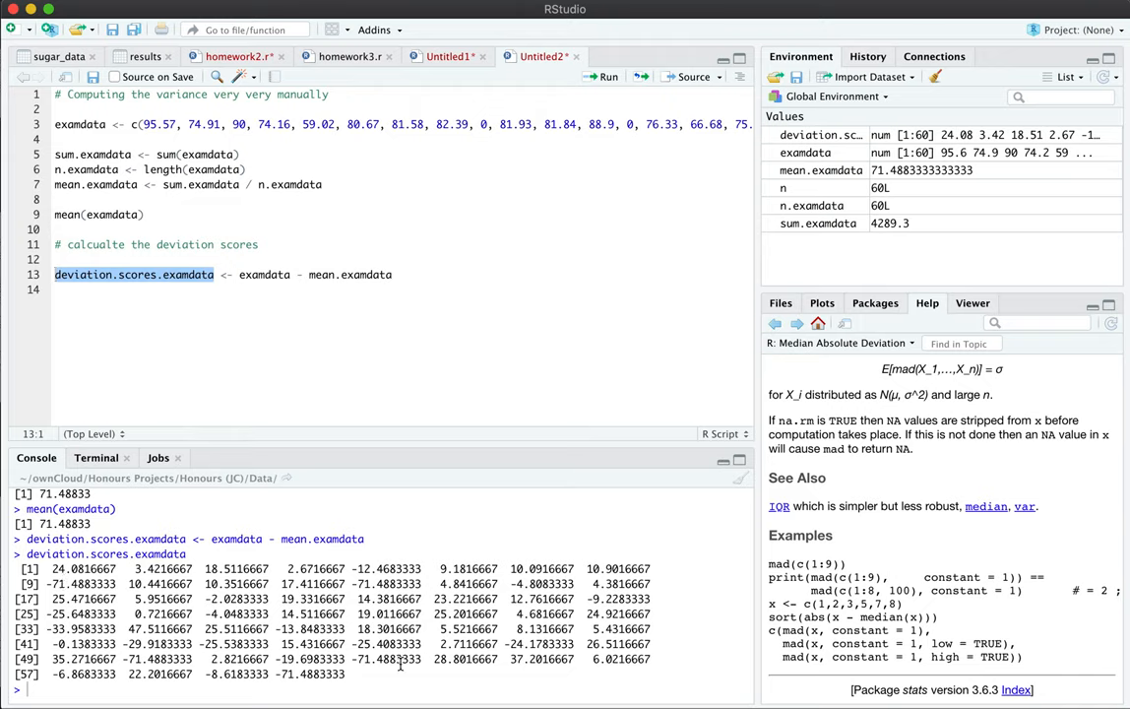
mouse_move(427, 638)
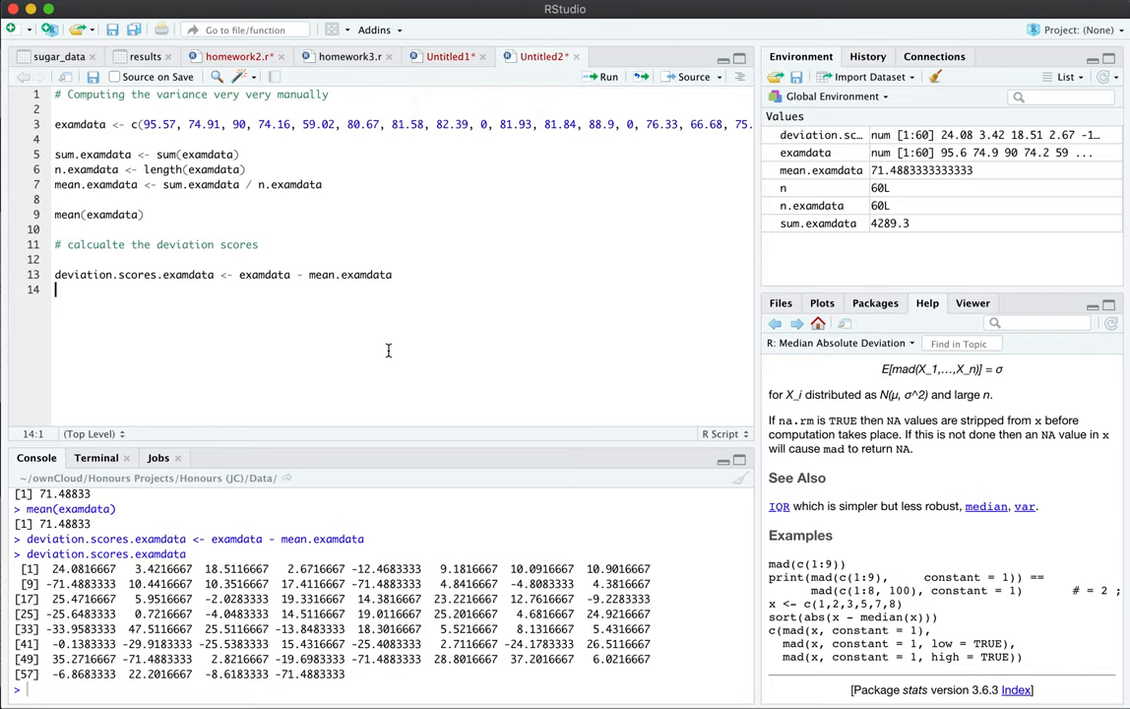
Run round(sum(deviation.scores.examdata)) to confirm the deviation scores total 0.
type("sun")
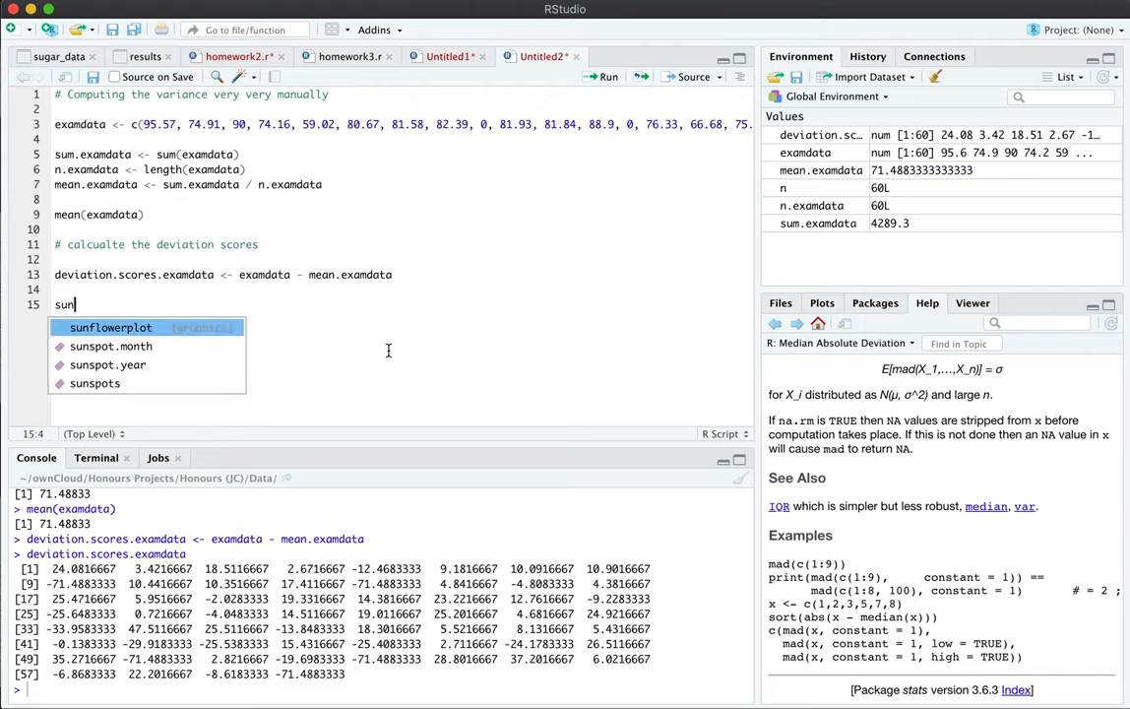
type("(")
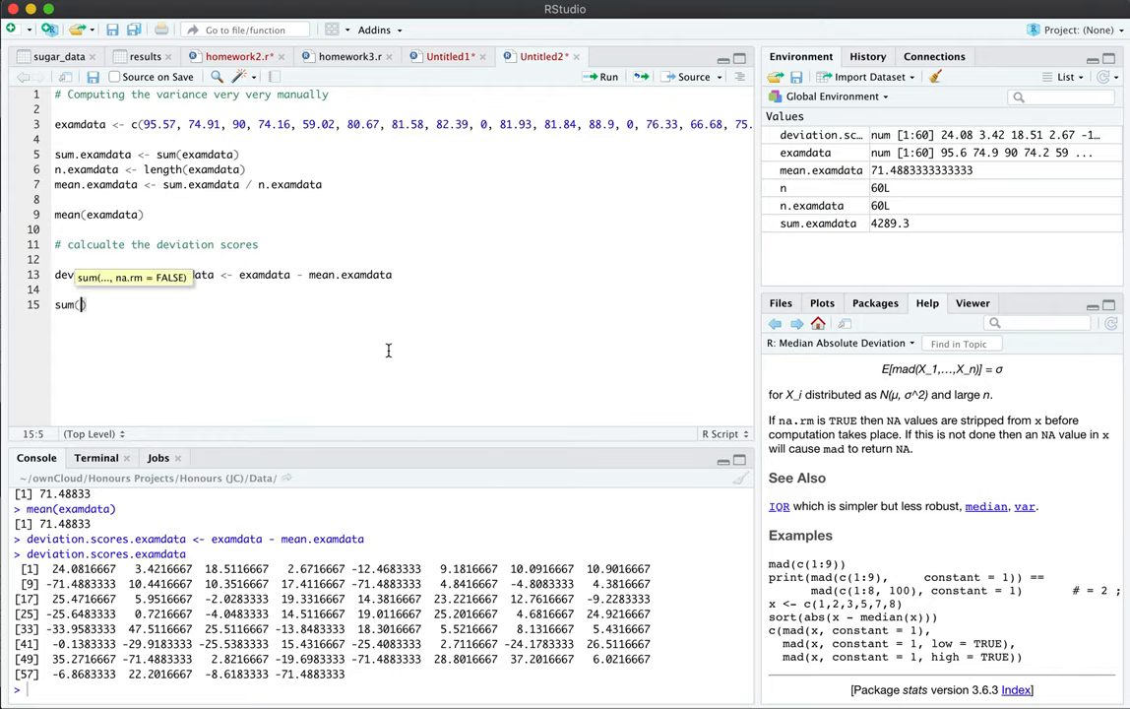
type("deviation.scores.examdata")
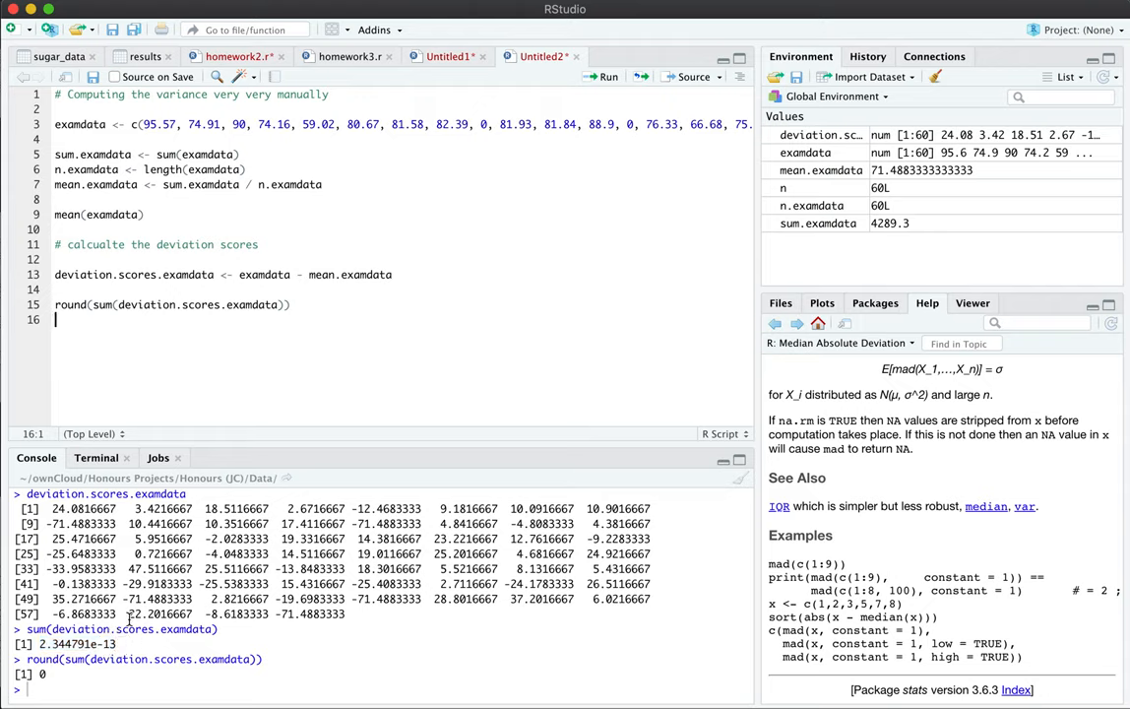
double_click(79, 643)
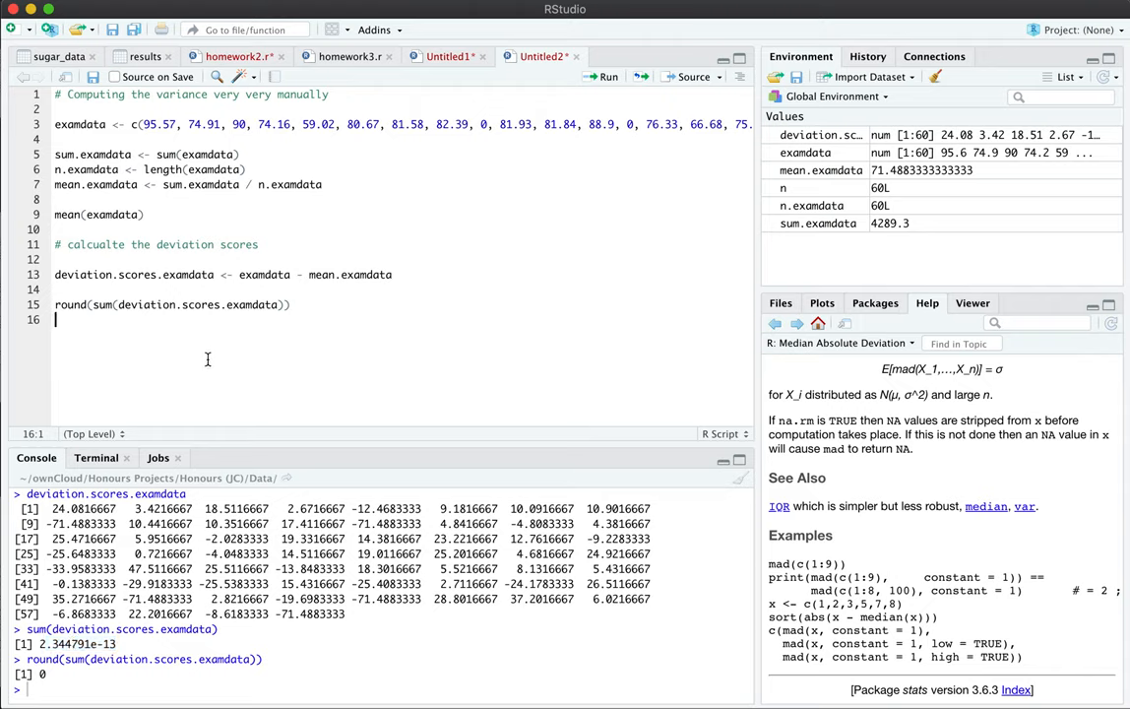
mouse_move(131, 664)
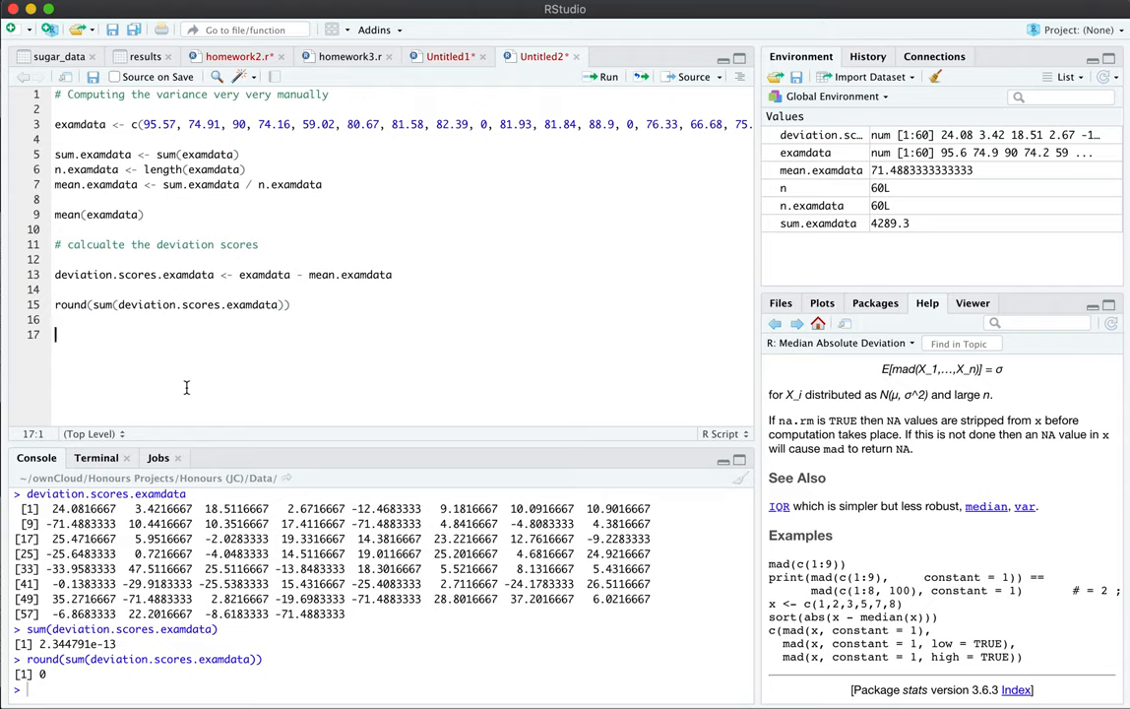
Create squared.deviation.scores.examdata as deviation.scores.examdata^2 and run it.
type("squared.")
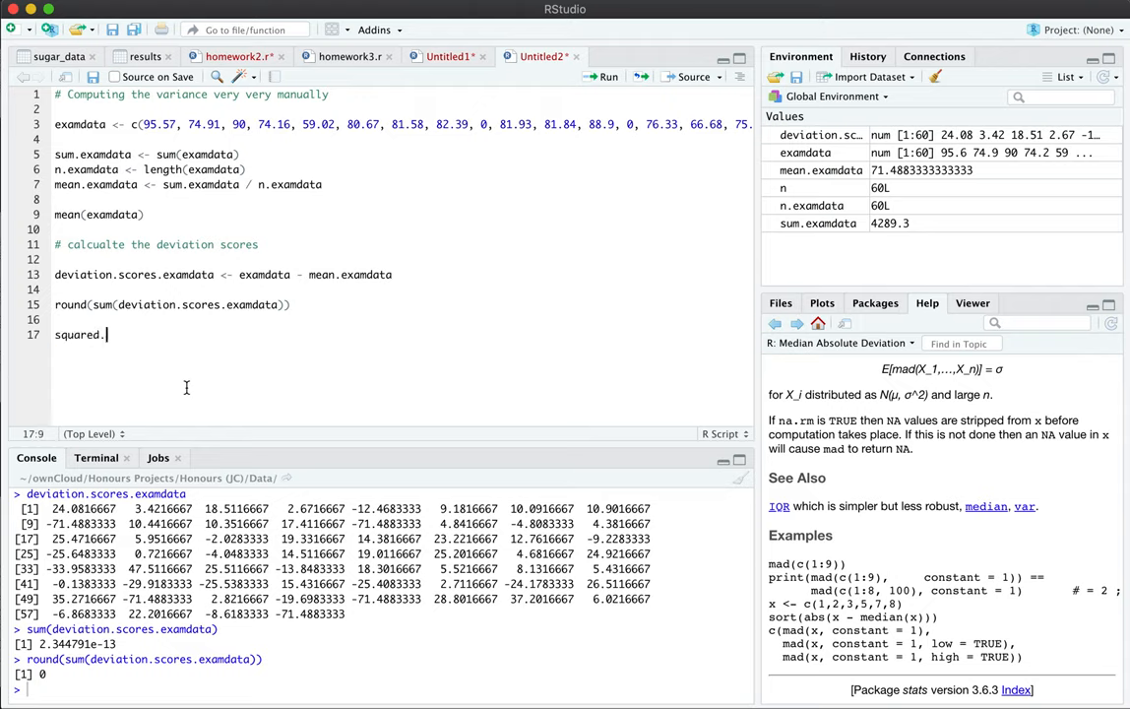
type(".deviation.scores.examdata <-")
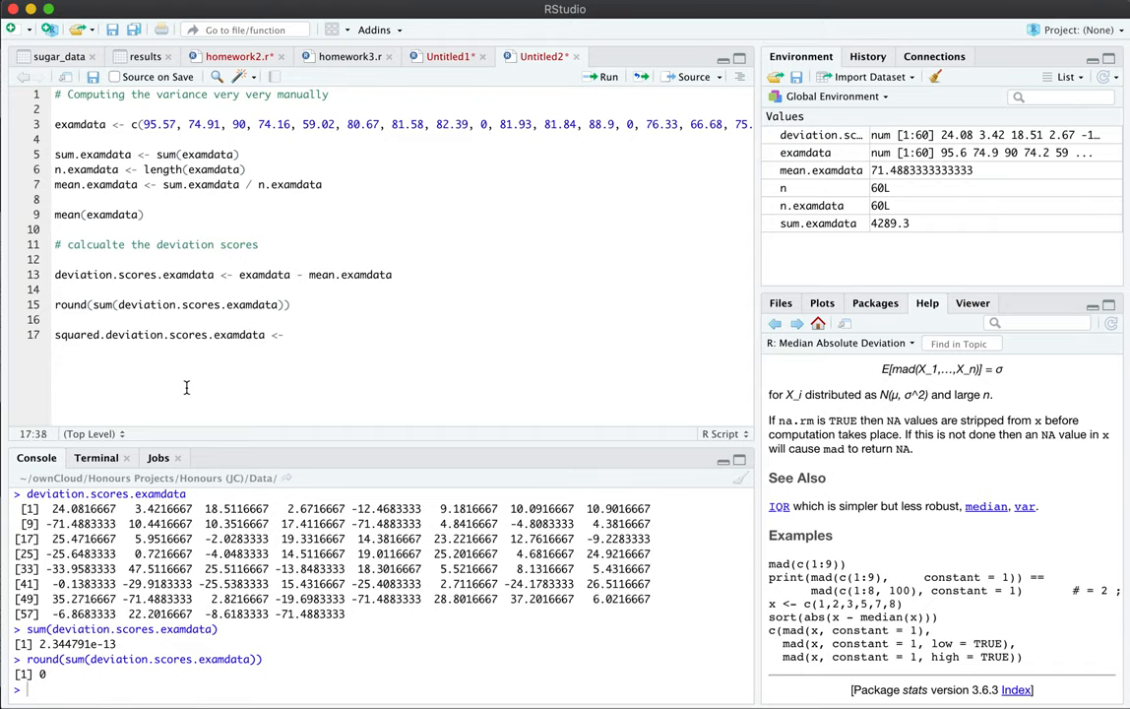
type("deviation")
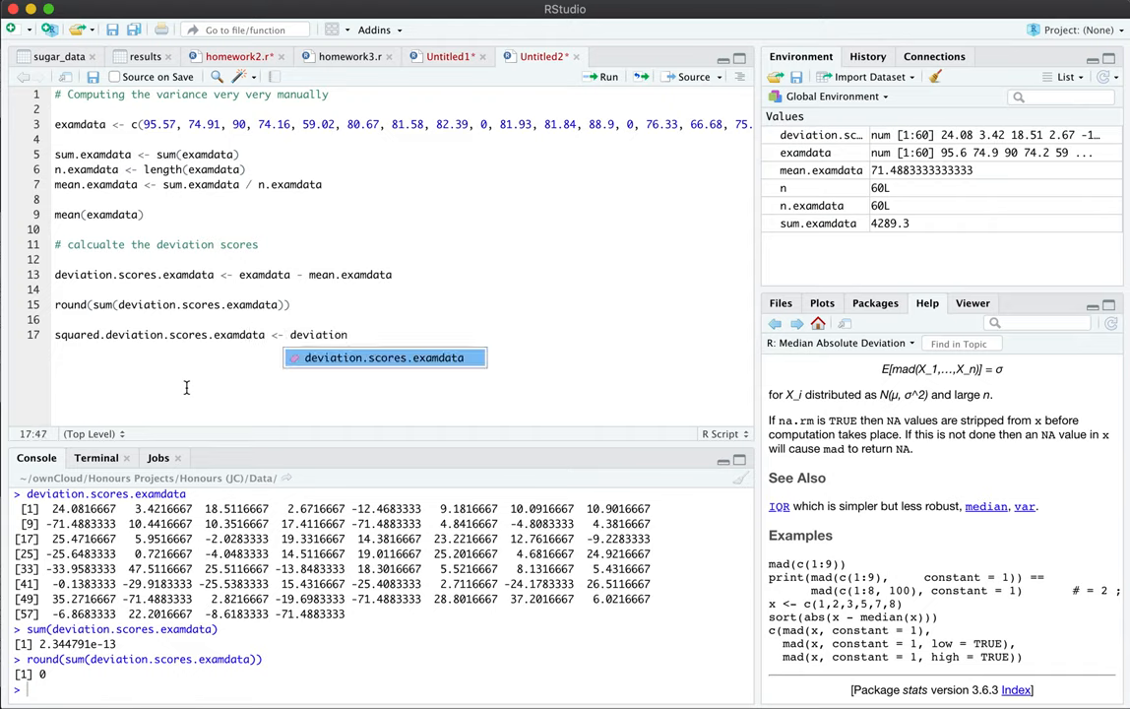
key("Tab")
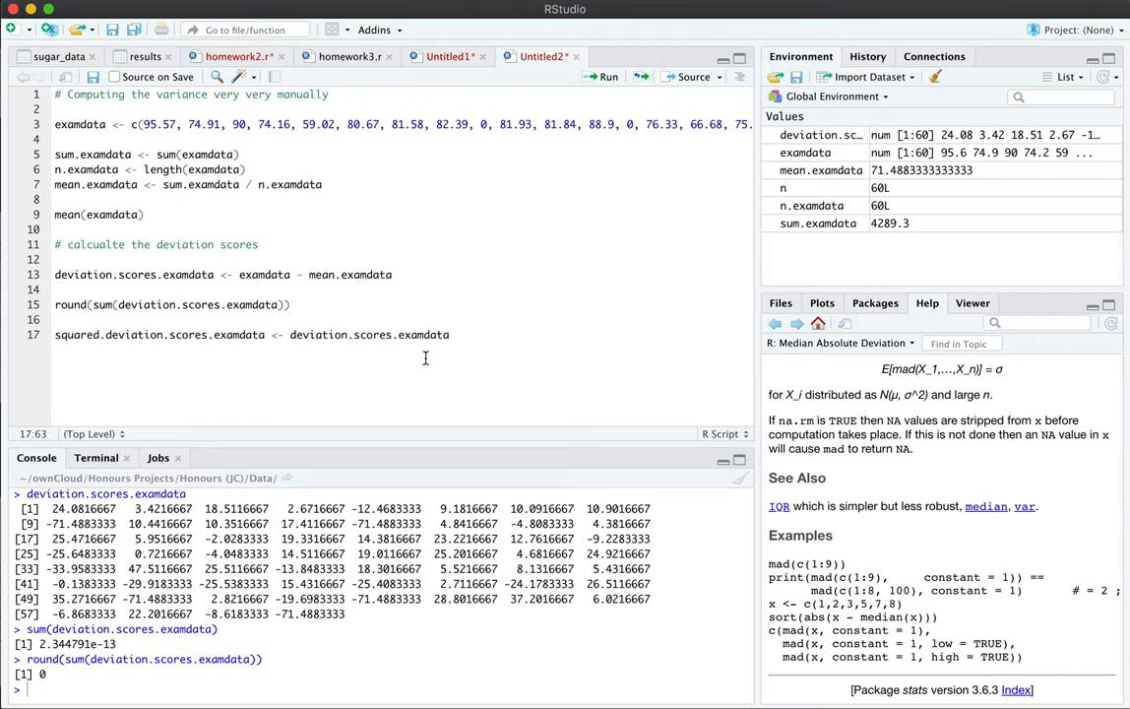
type("devi")
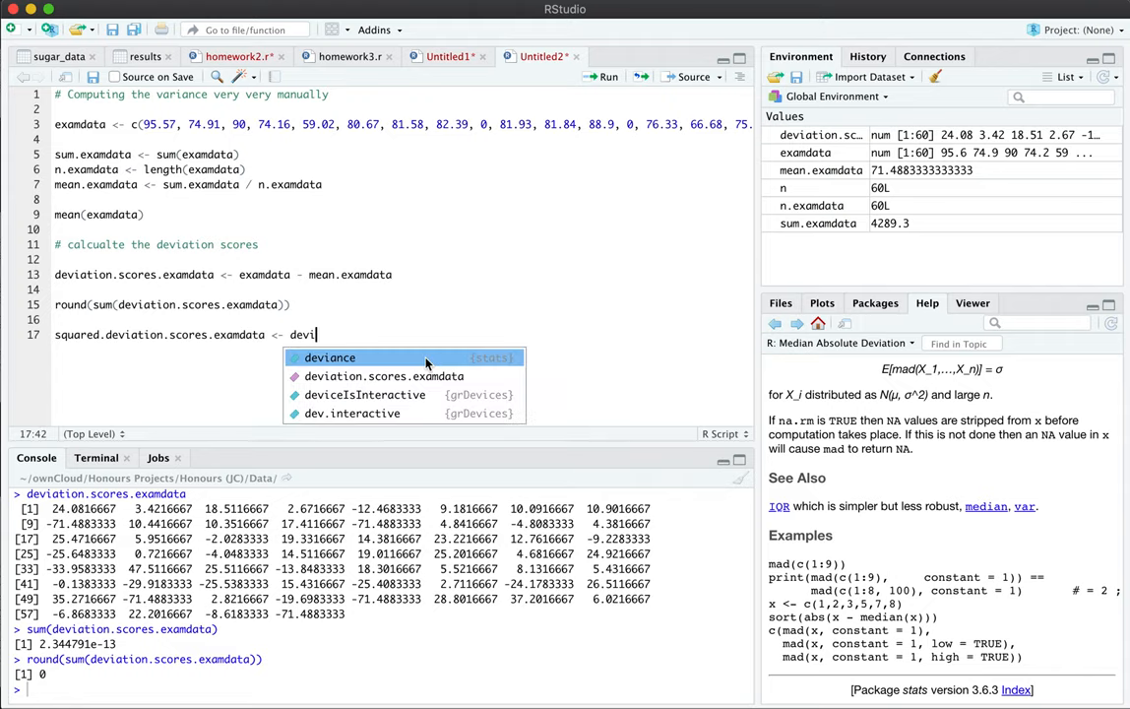
left_click(383, 376)
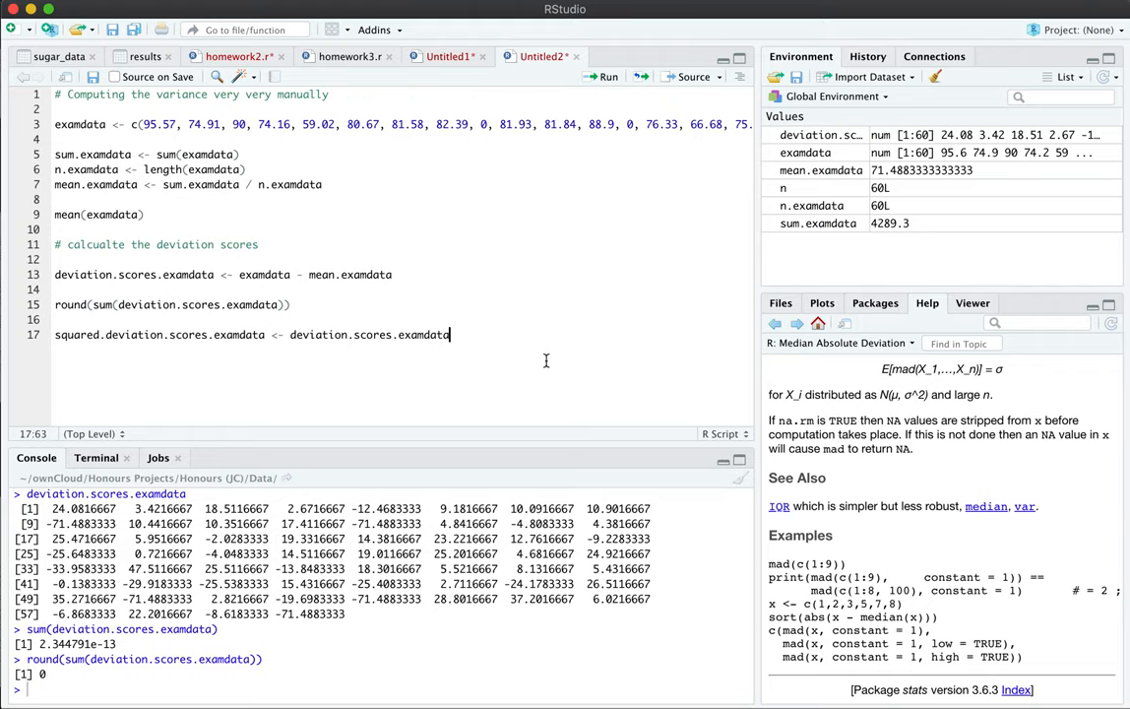
type("^2")
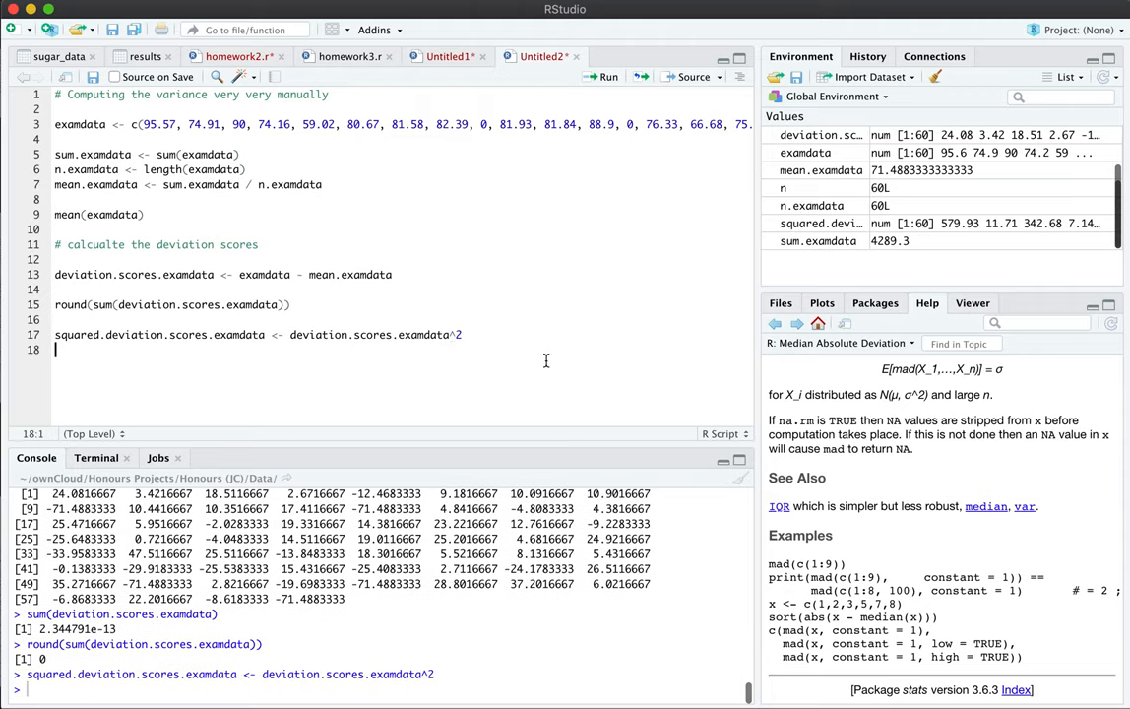
double_click(160, 334)
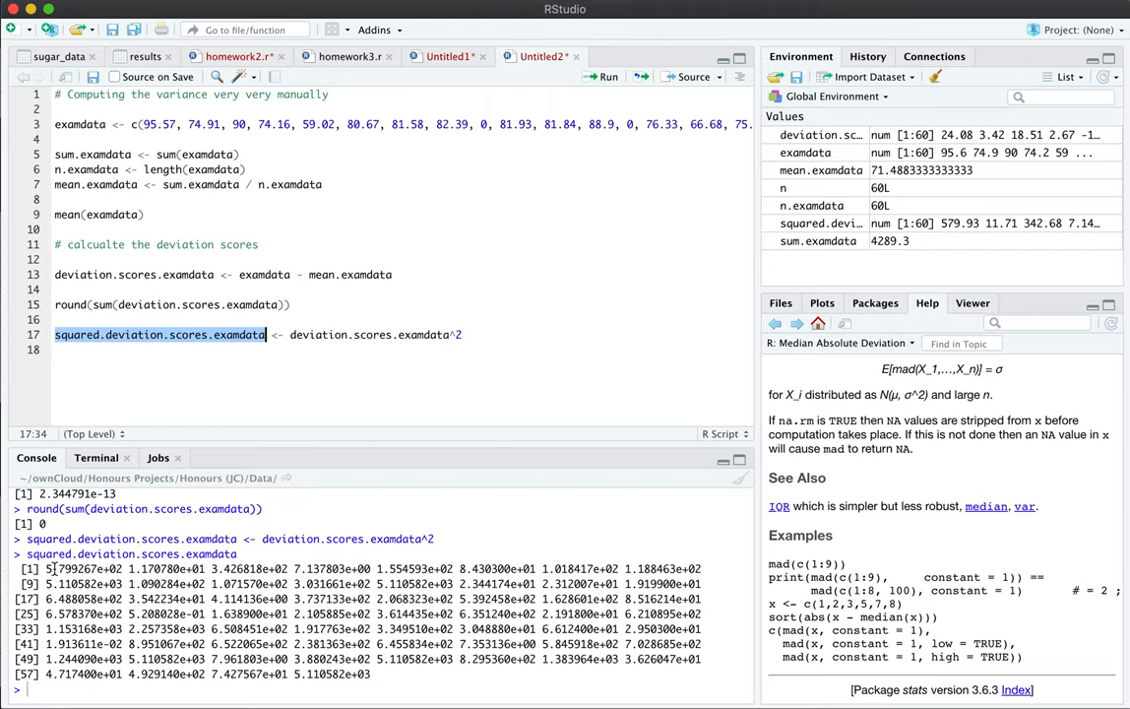
Review the 60 printed squared.deviation.scores.examdata values in the console.
left_click_drag(50, 569, 375, 674)
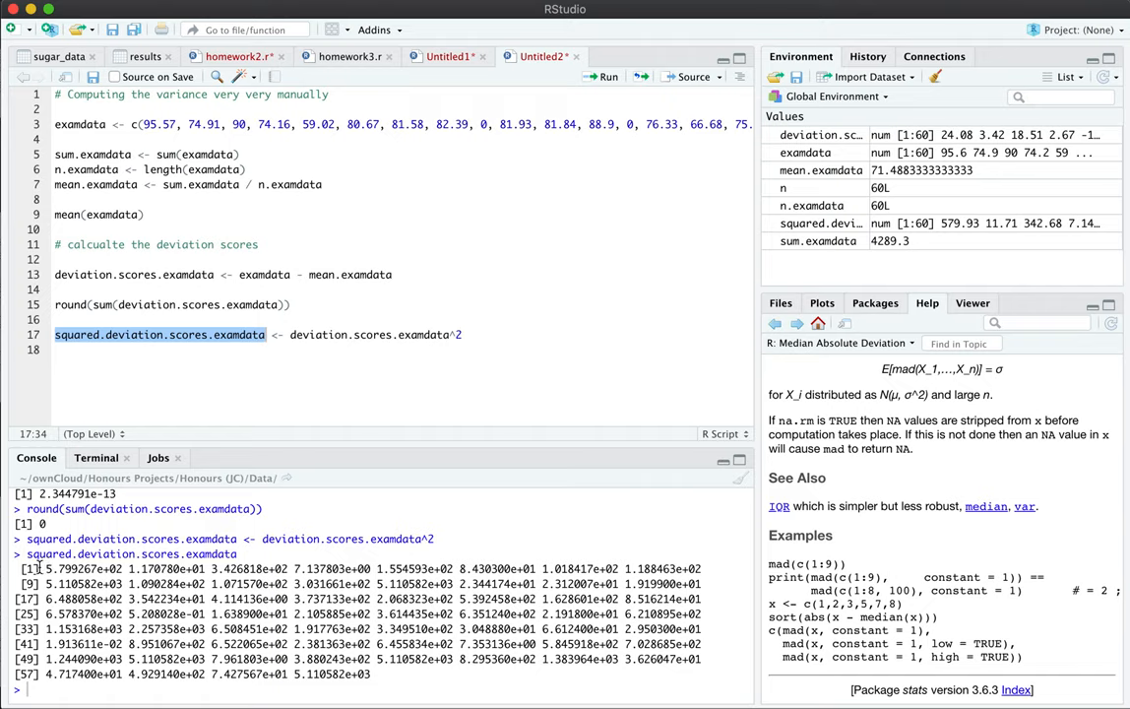
mouse_move(104, 570)
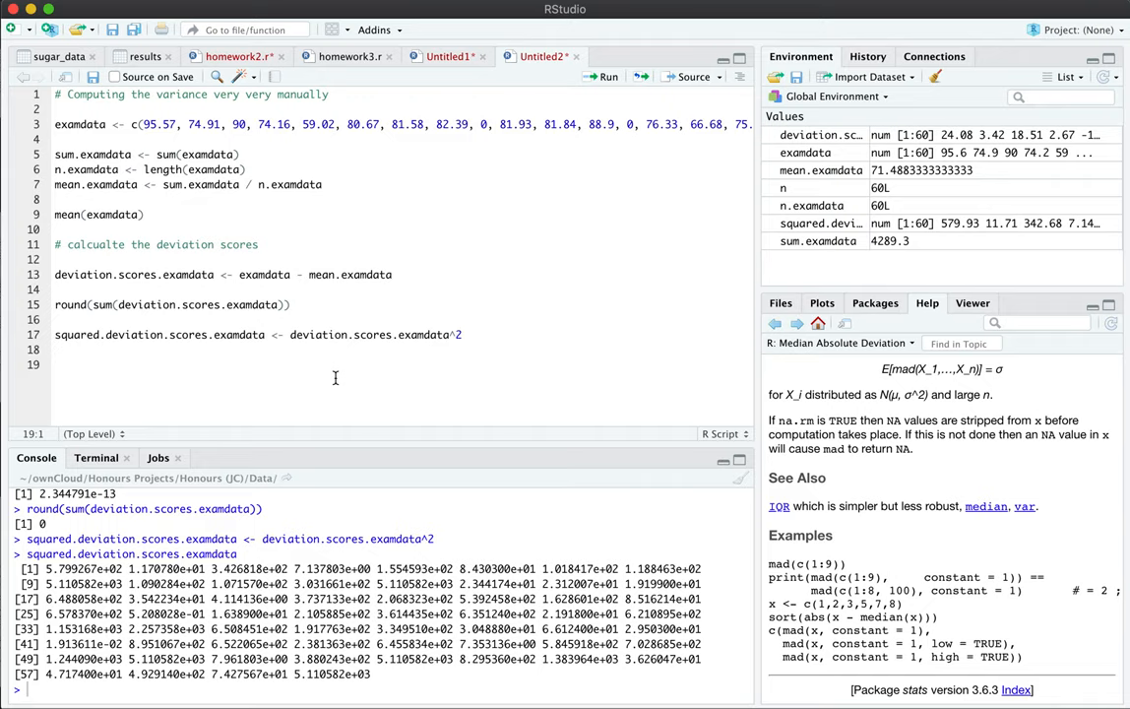
Compute ss.examdata as the sum of squared deviations, print 45065.27, and start a df line.
type("ss.examdata <-")
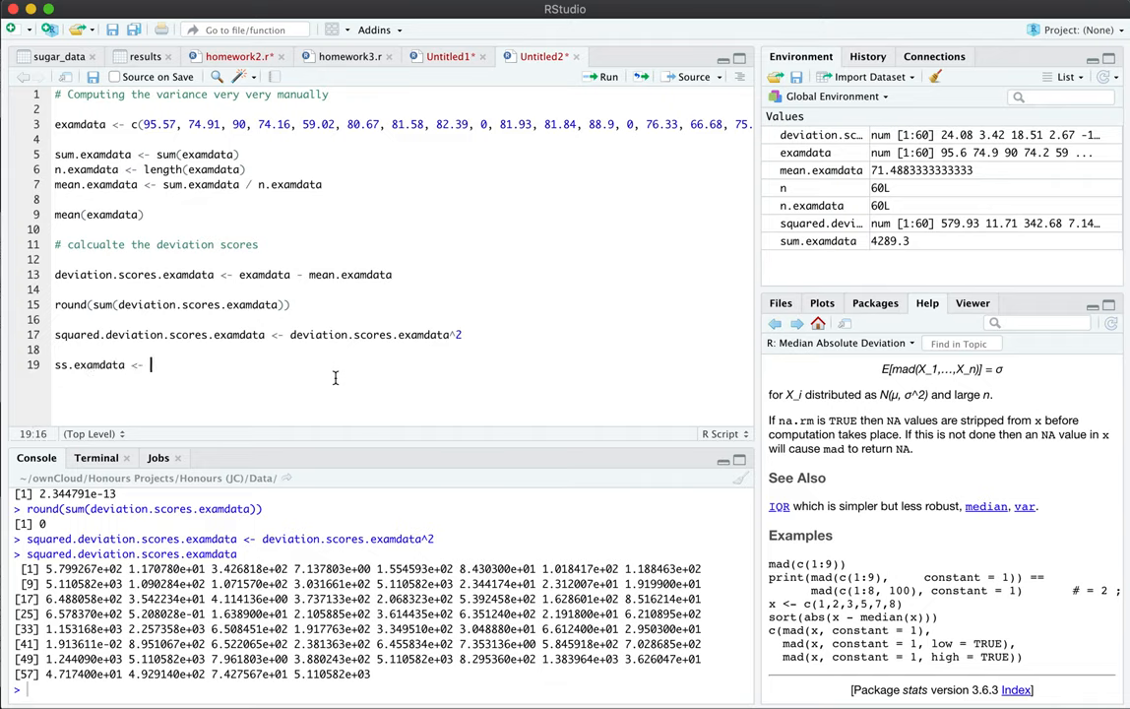
type("sum(squared")
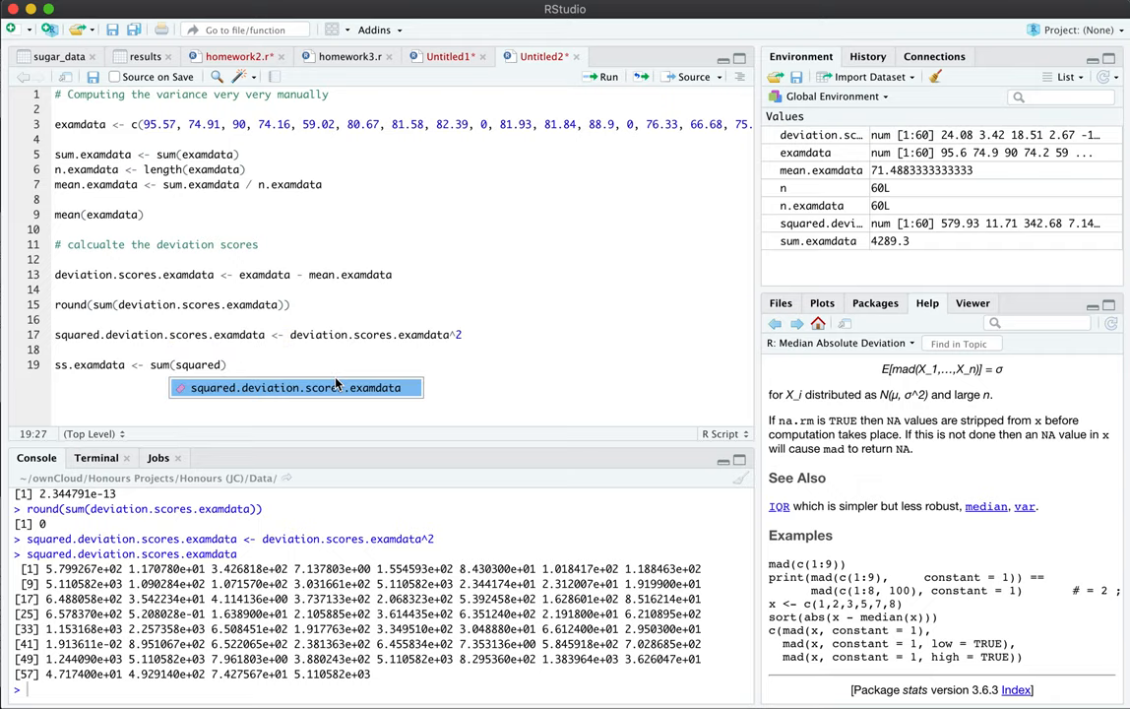
key("Return")
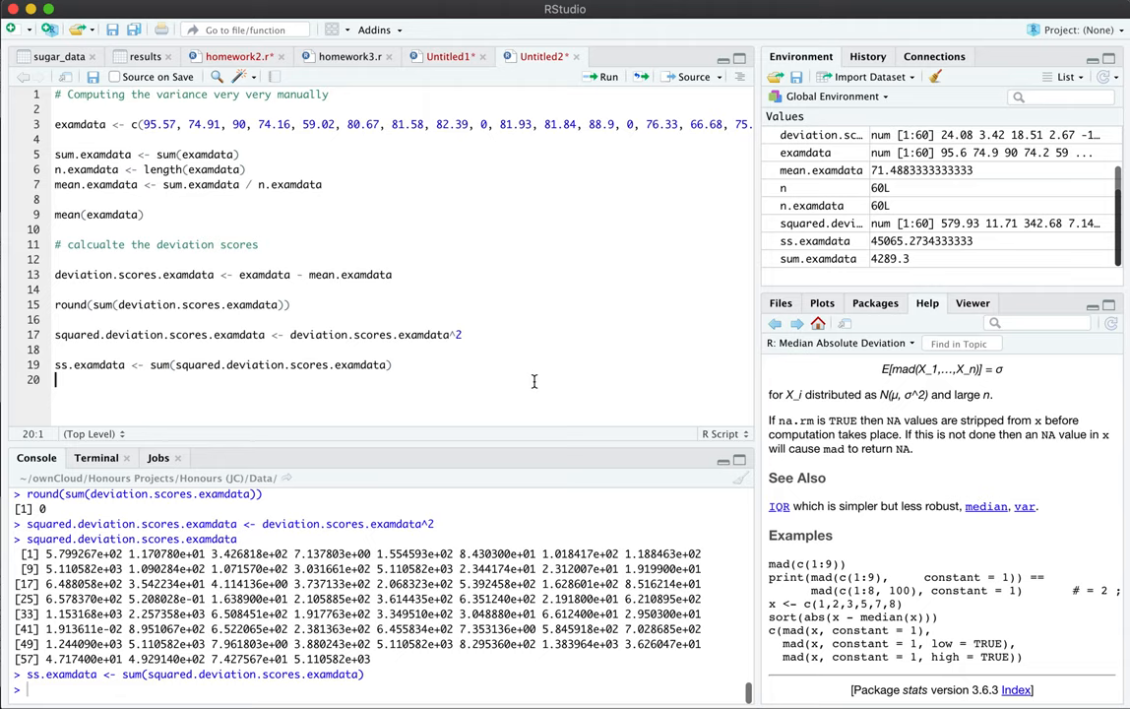
double_click(89, 364)
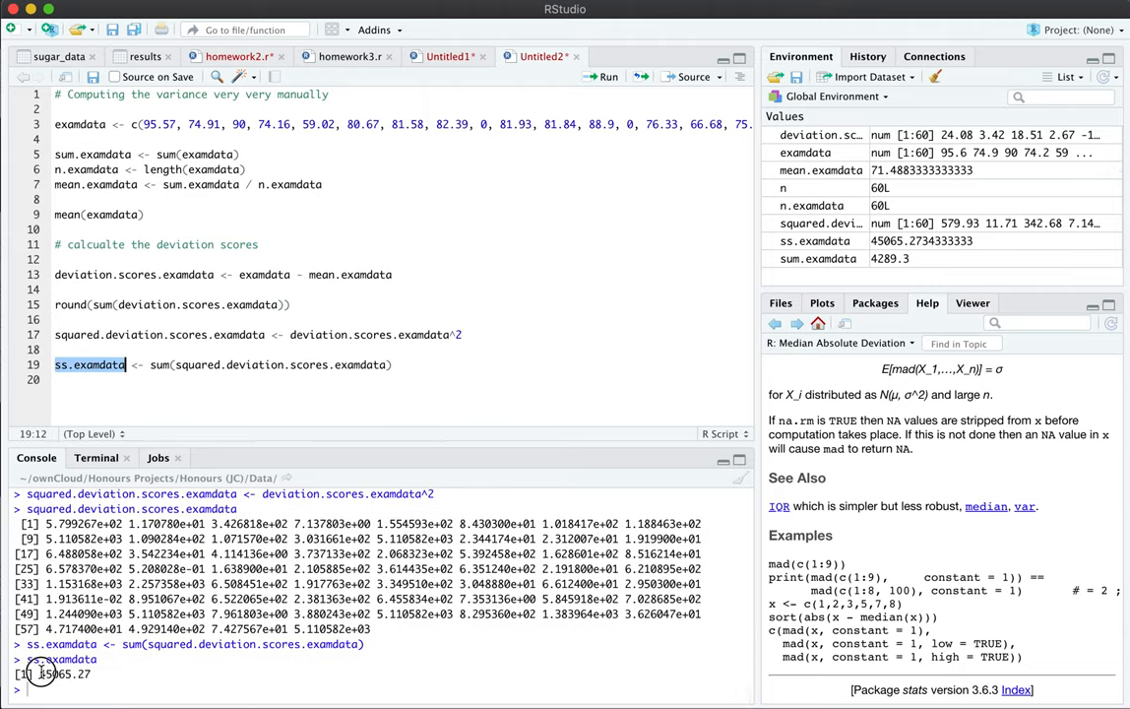
left_click_drag(44, 523, 477, 633)
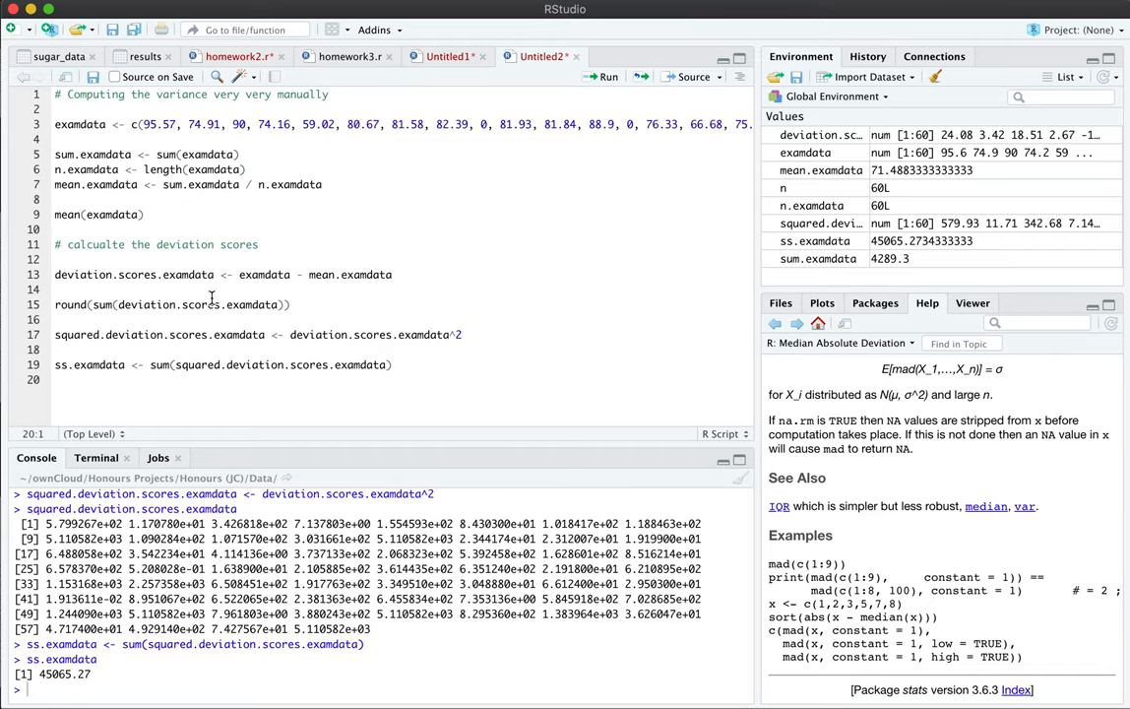
type("df <-")
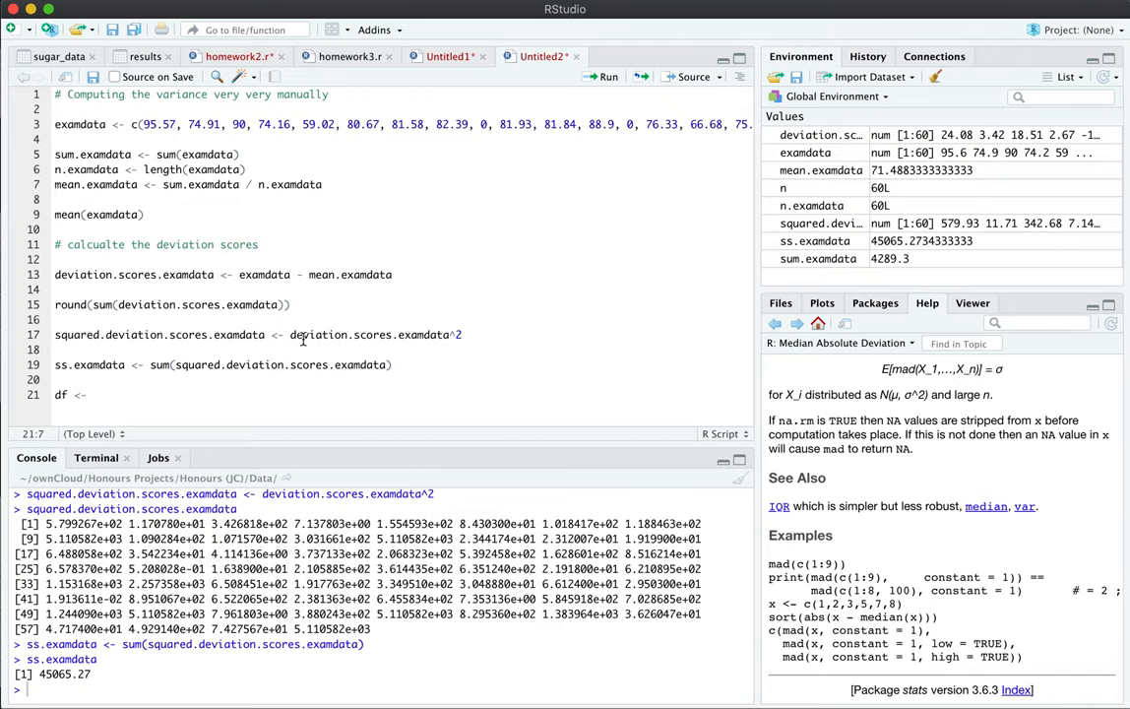
Complete df <- n.examdata - 1, run it to get 59, and add a ## Variance heading.
type("n.")
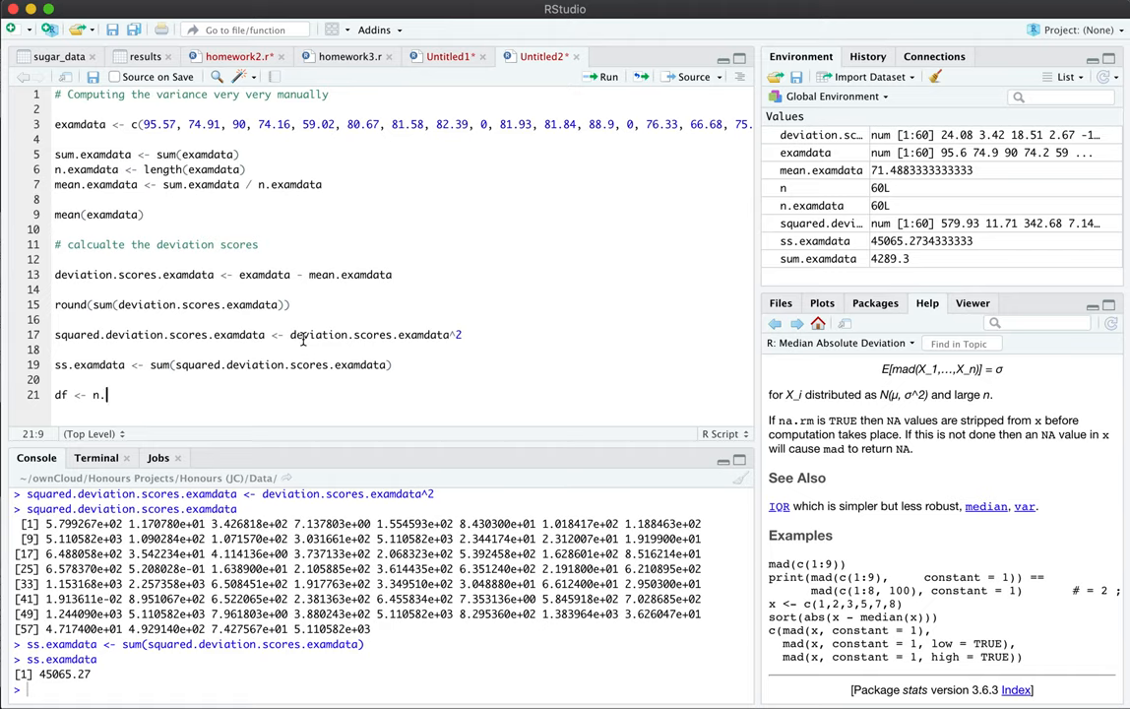
type("examdata")
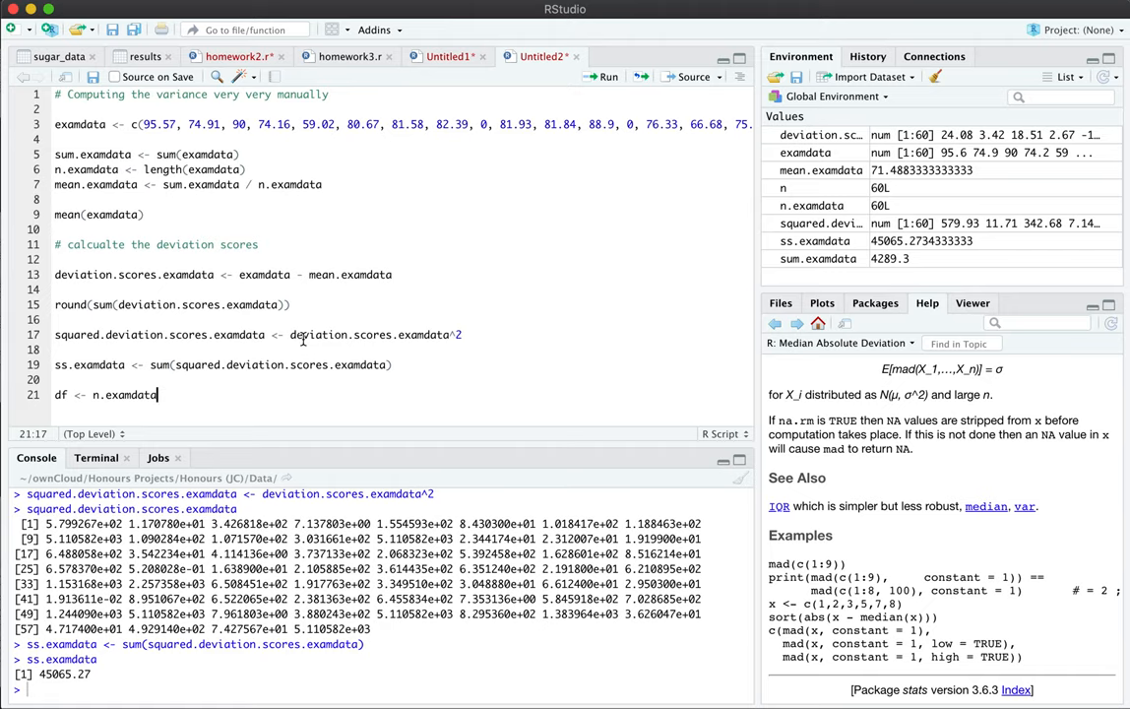
double_click(103, 395)
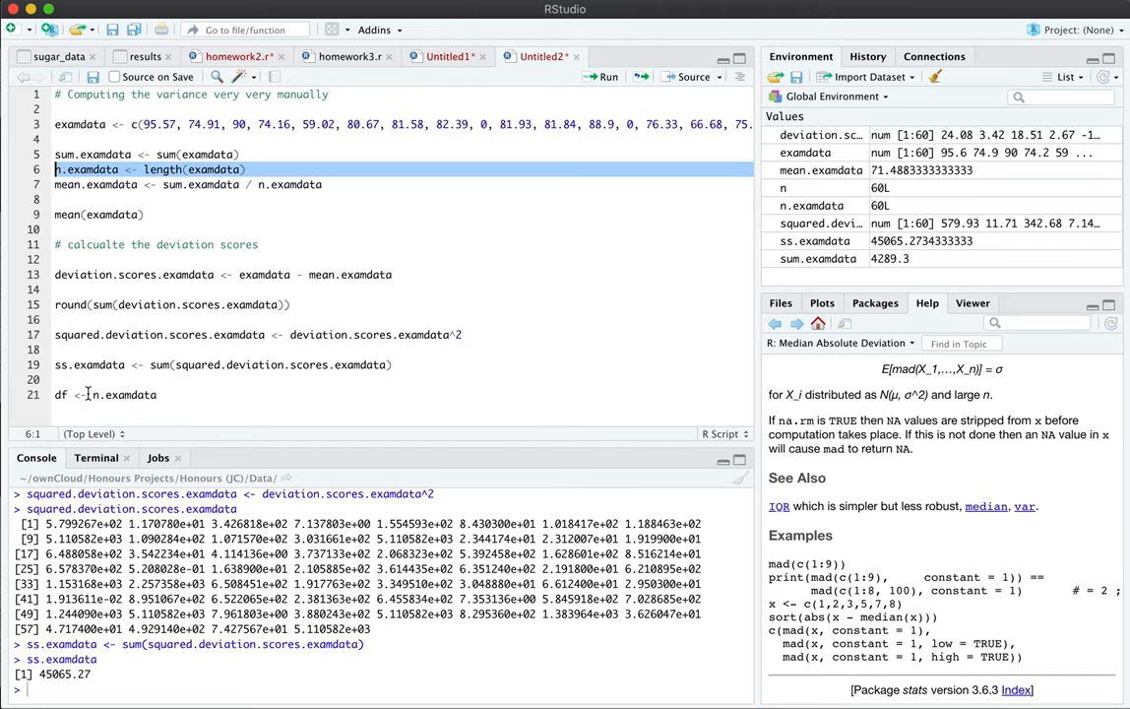
left_click(161, 395)
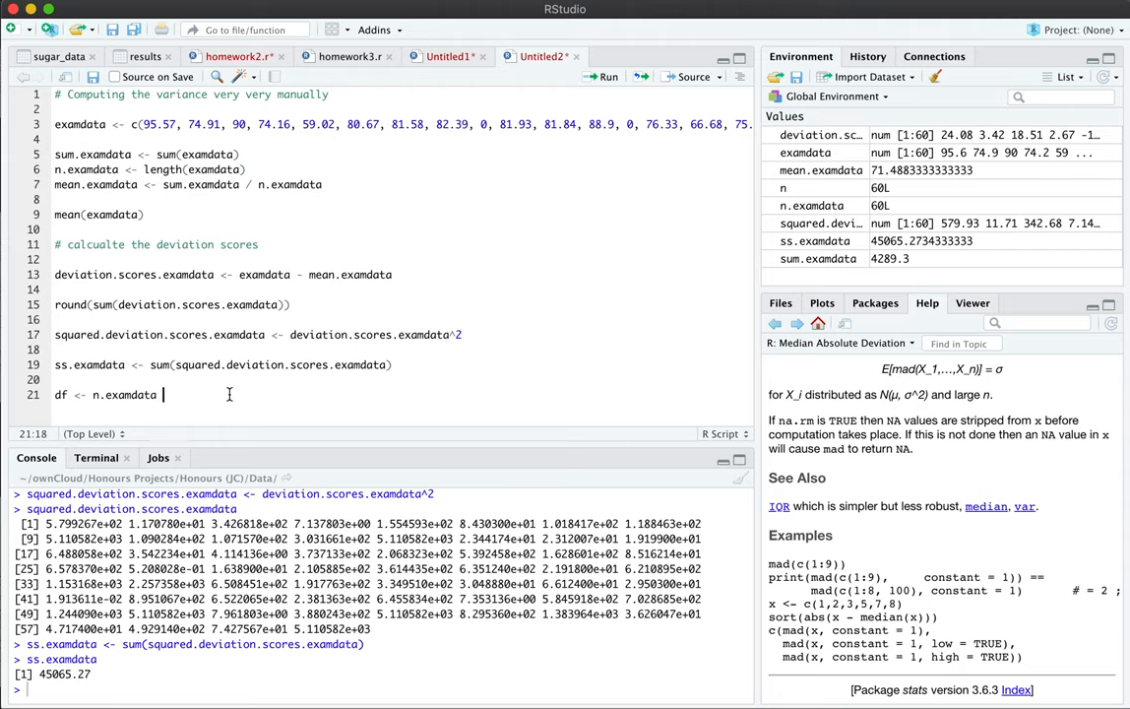
type("- 1")
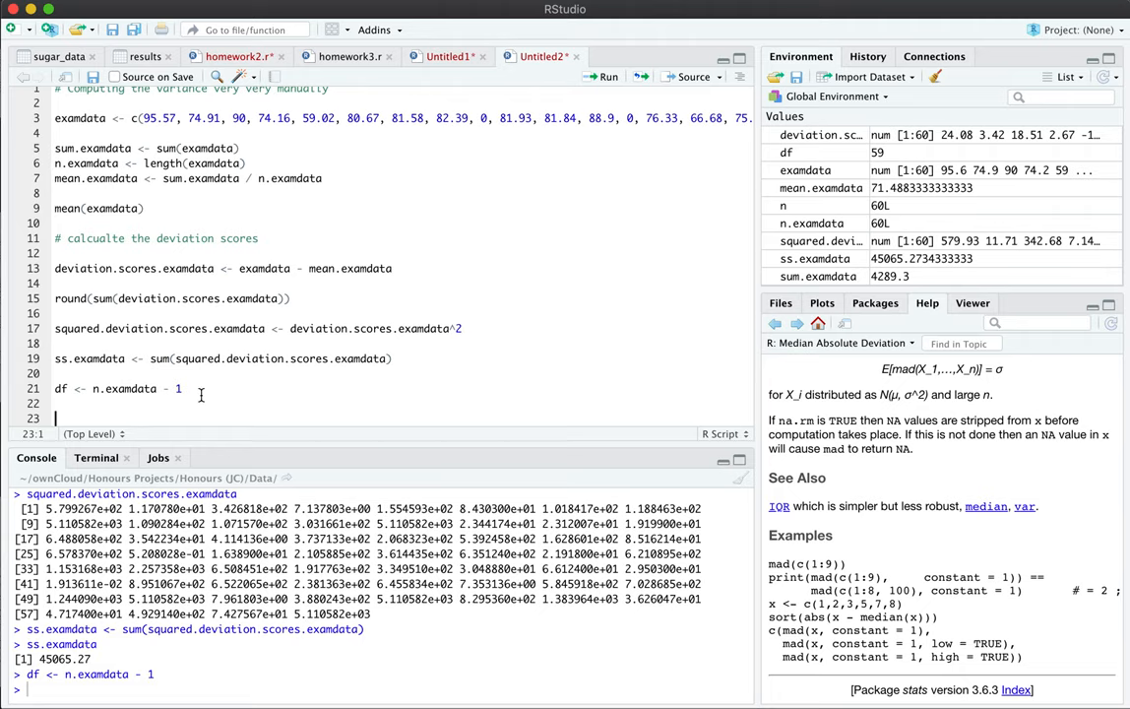
type("## Variance")
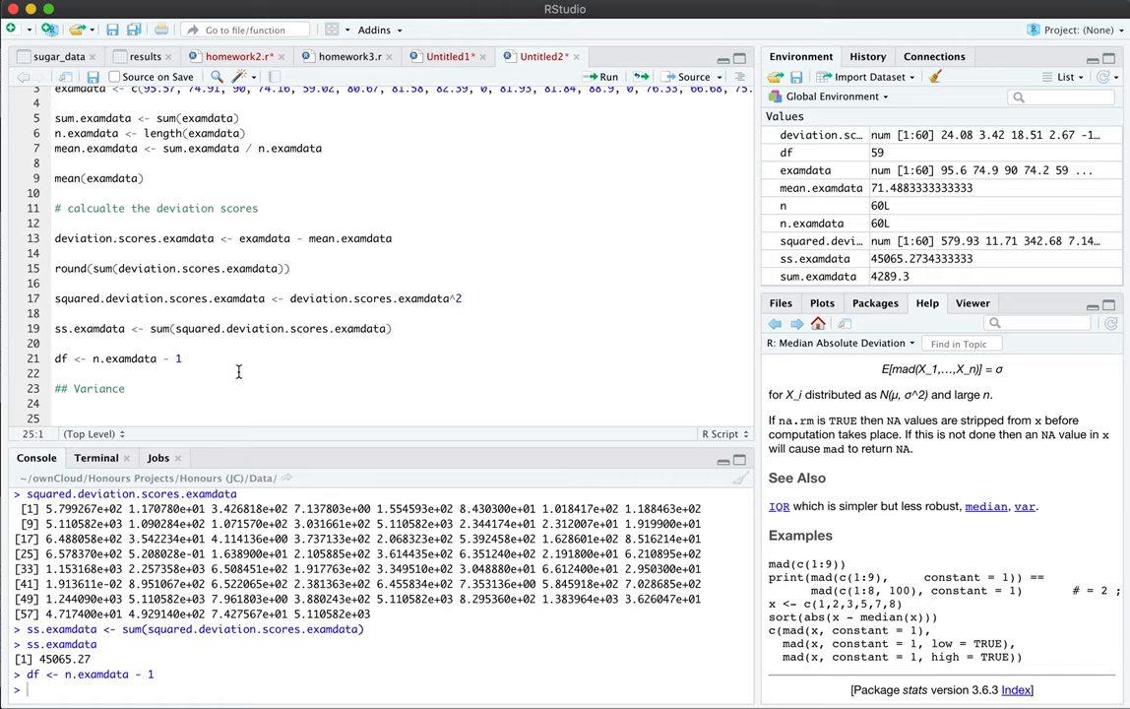
Compute ss.examdata / df as 763.8182 and confirm it with var(examdata).
type("ss.examdata / df")
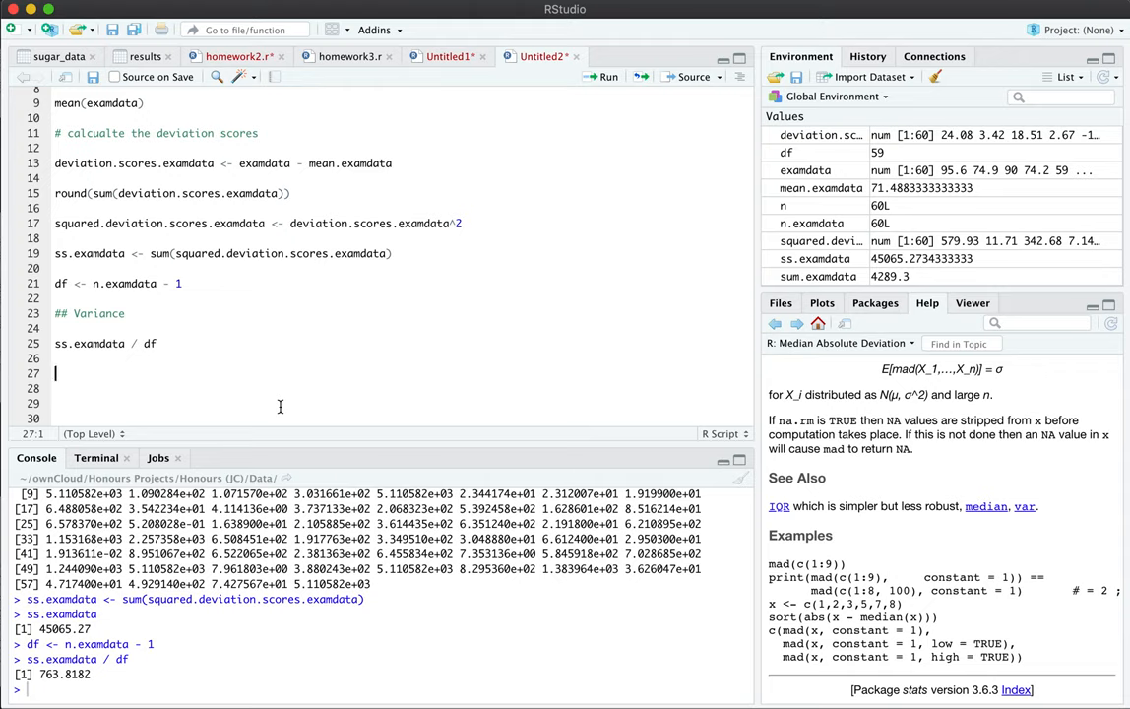
type("var(ex")
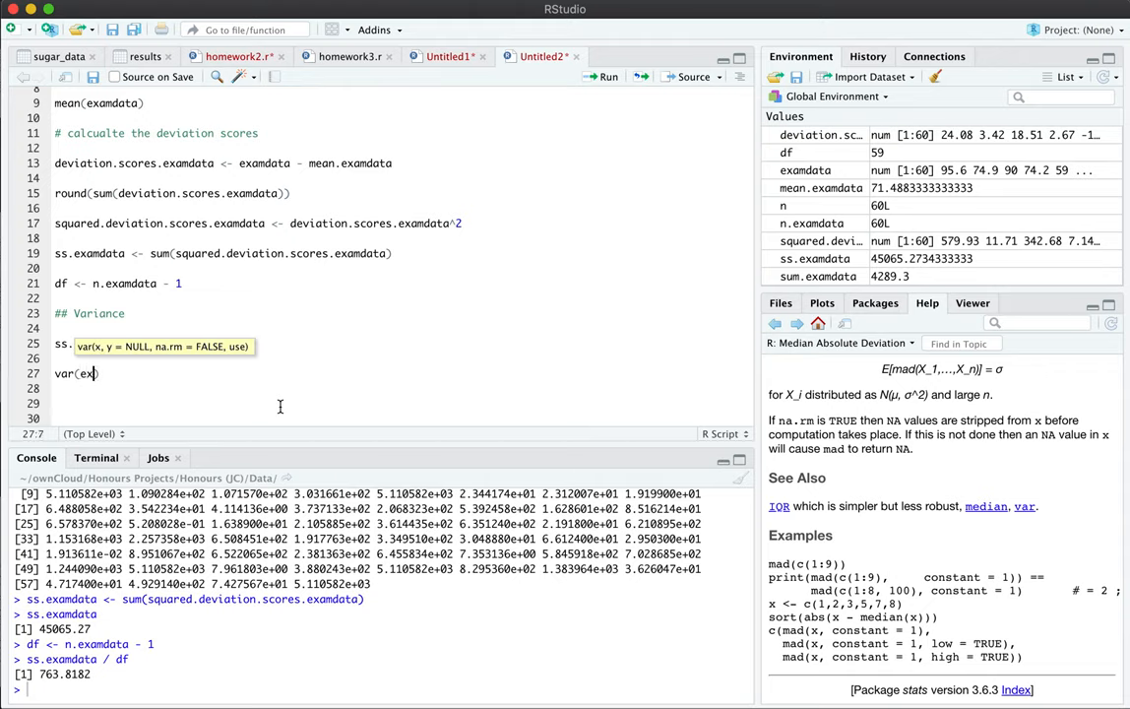
key("Return")
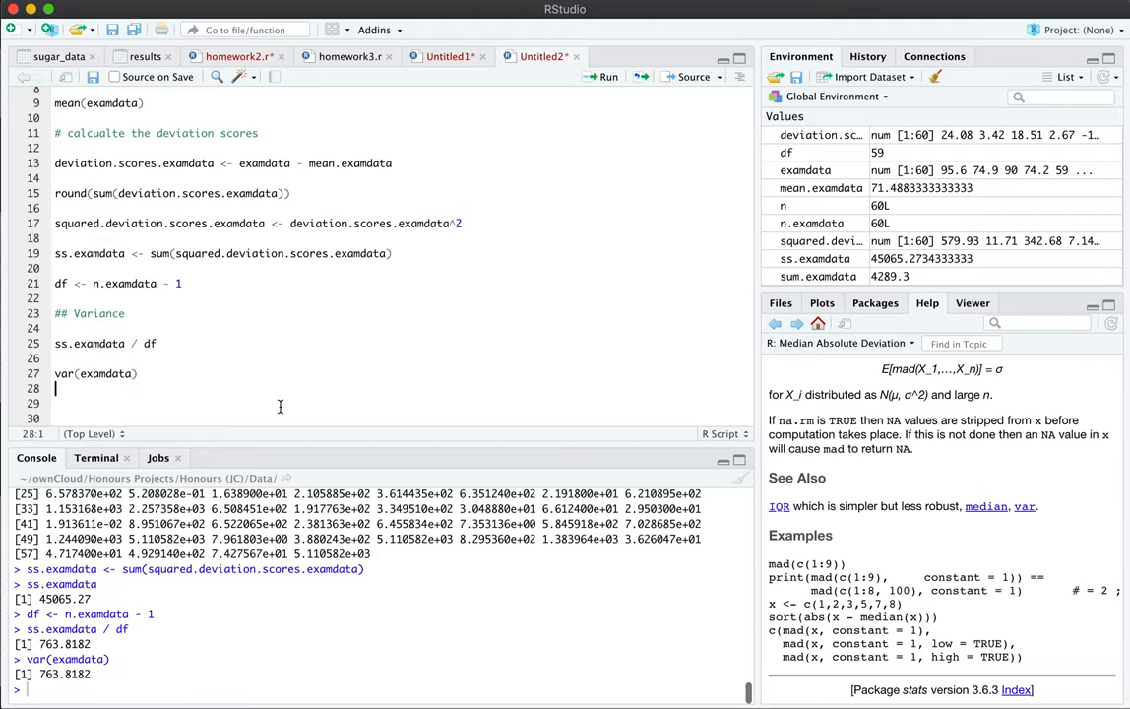
double_click(66, 674)
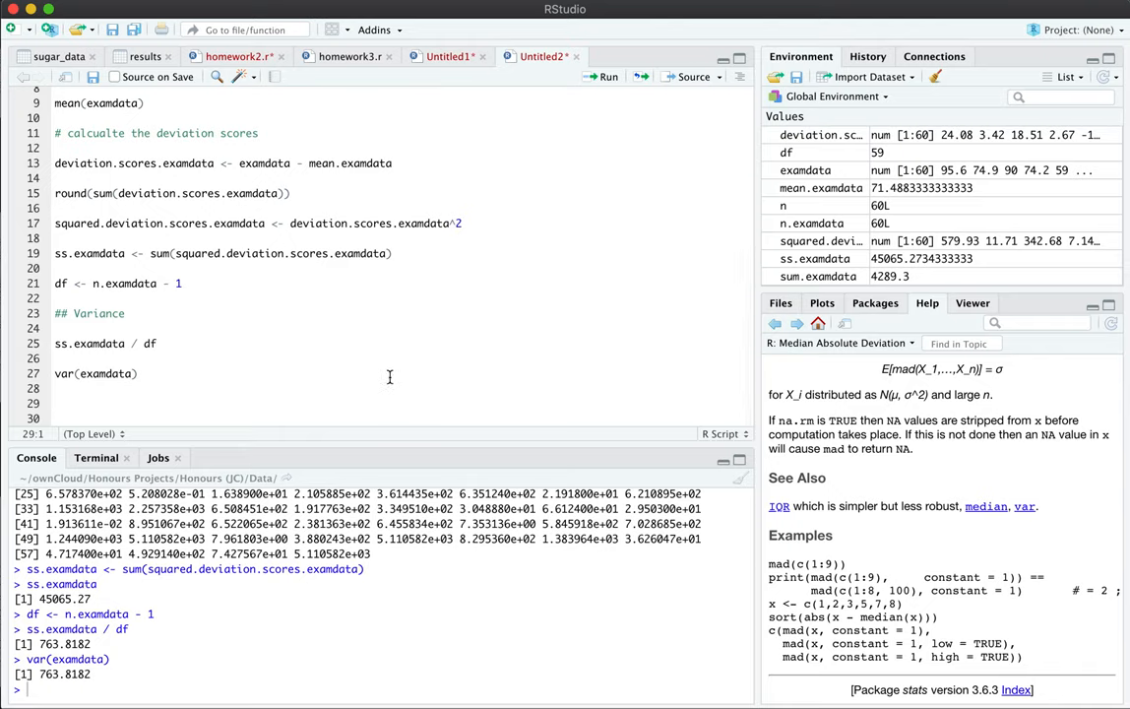
Prefix line 25 with 'variance.examdata <-', add 'sd.examdata <- sqrt(variance.examdata)' giving 27.63726, and begin sd().
type("sd.examdata <")
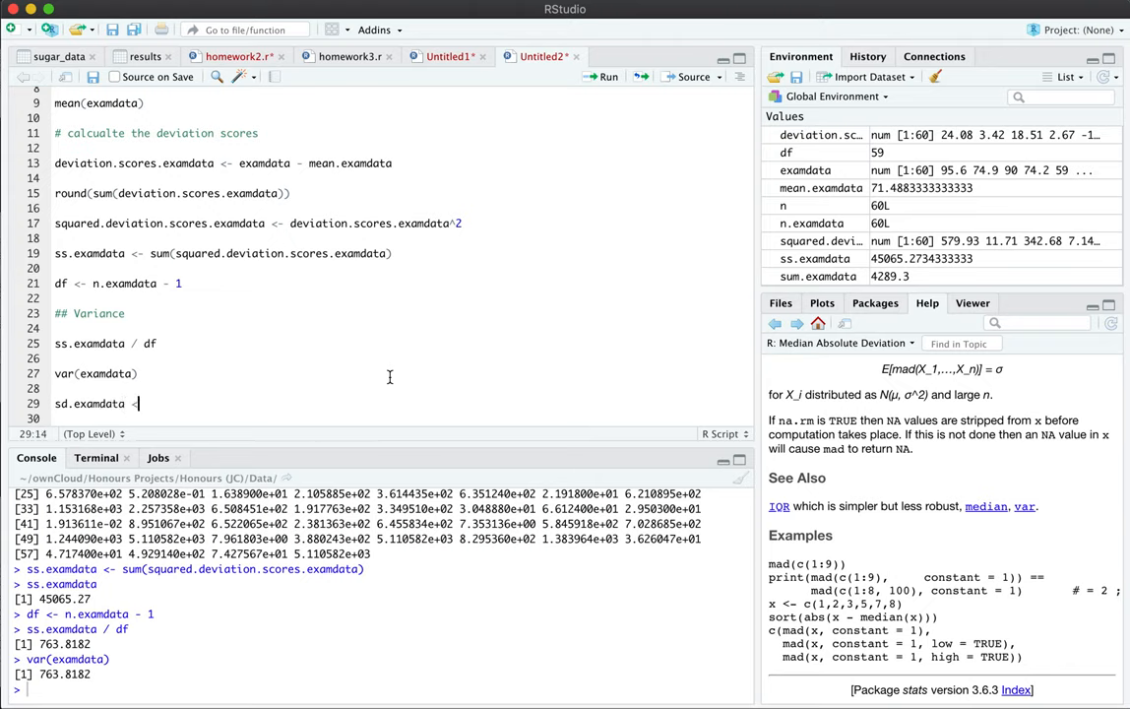
type("sqr")
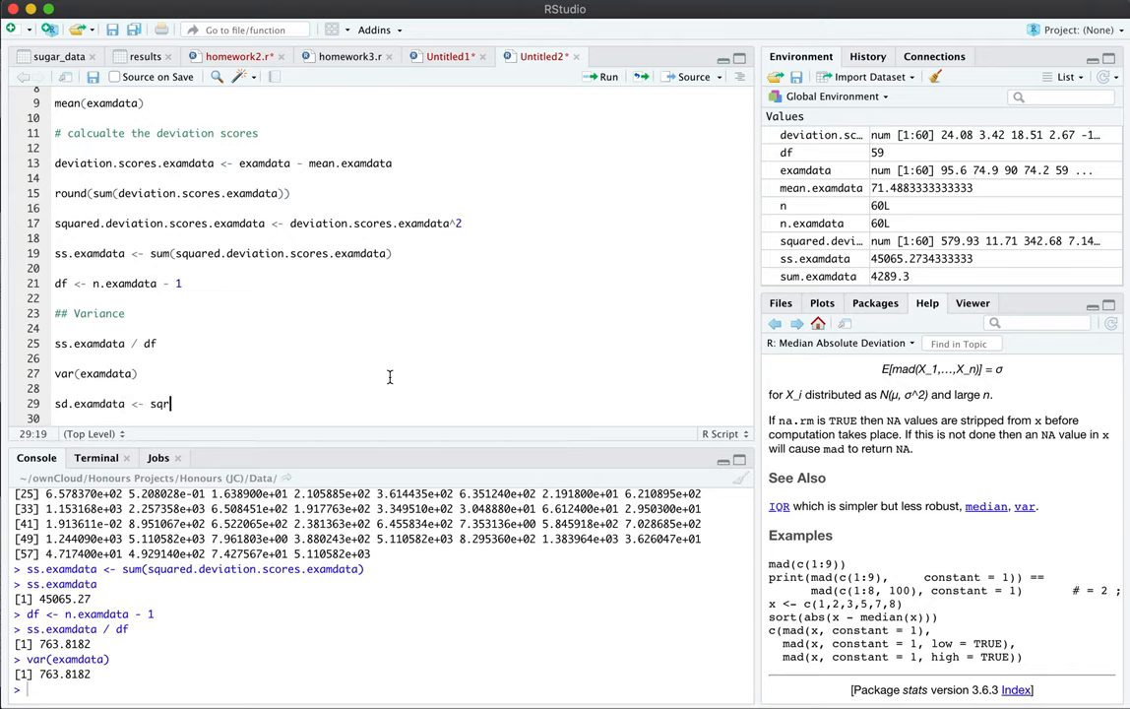
type("t(")
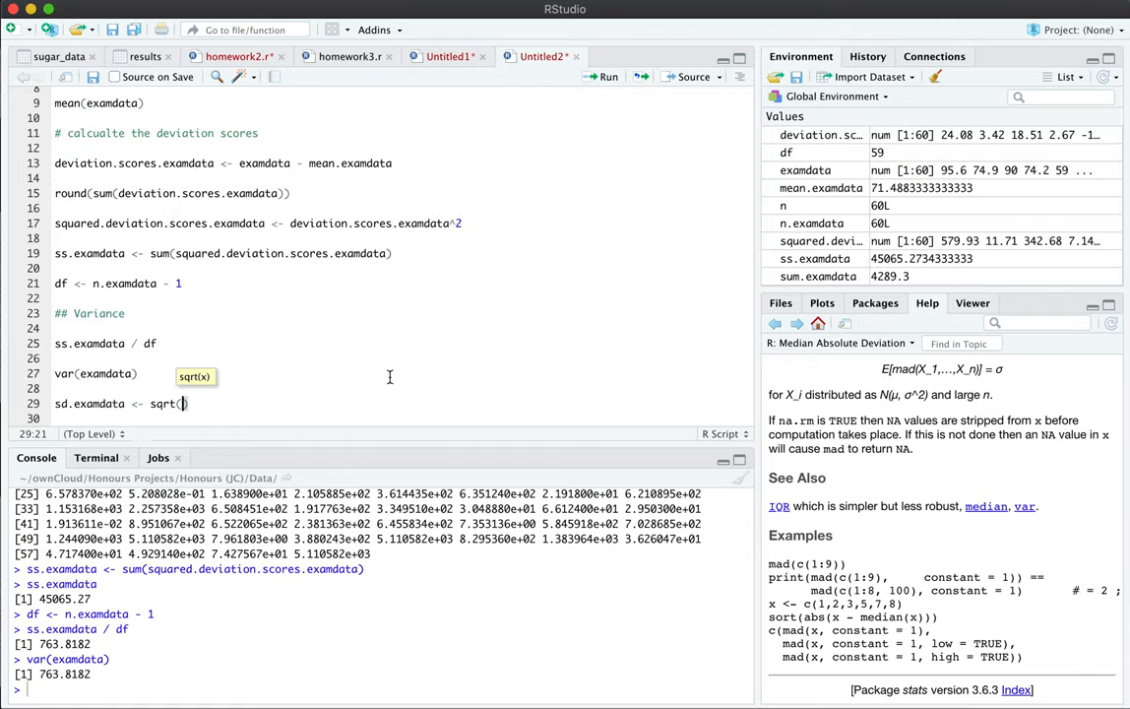
left_click(56, 343)
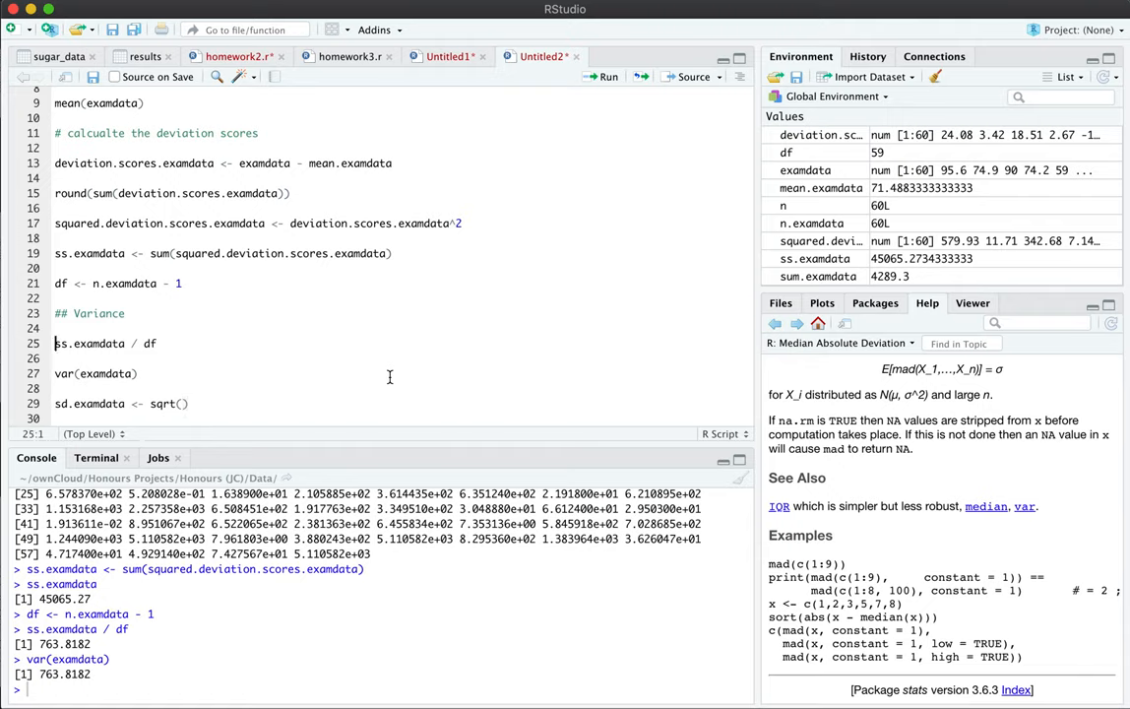
type("variance.examdata <-")
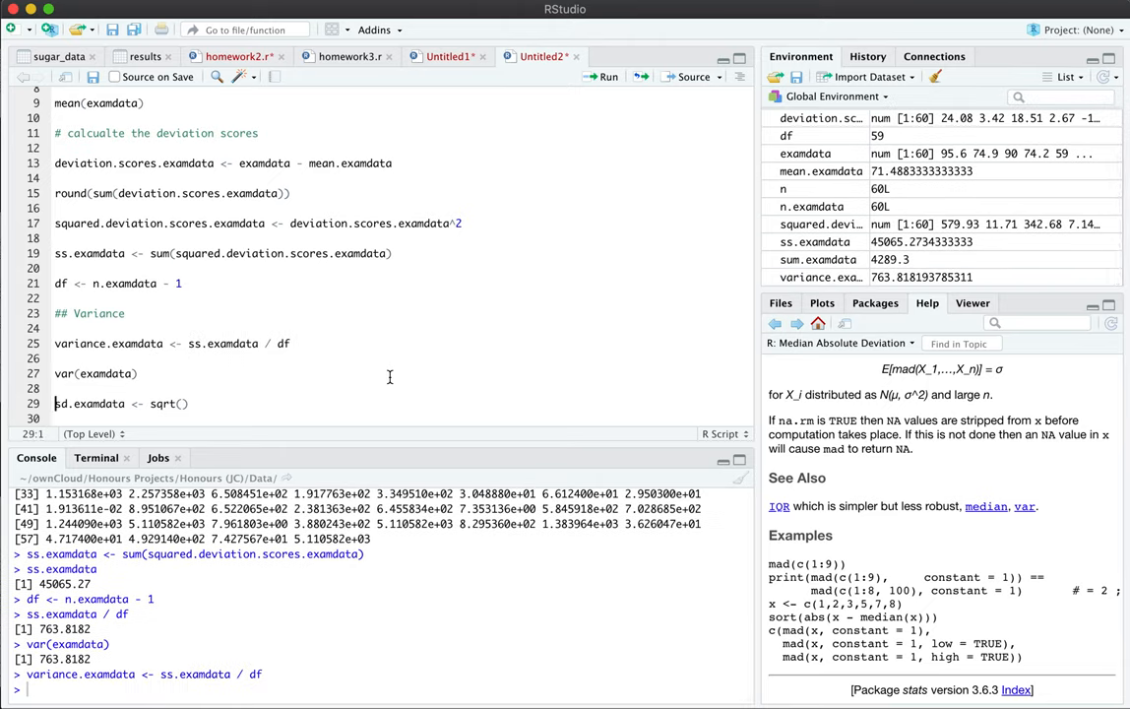
type("variance.examdata")
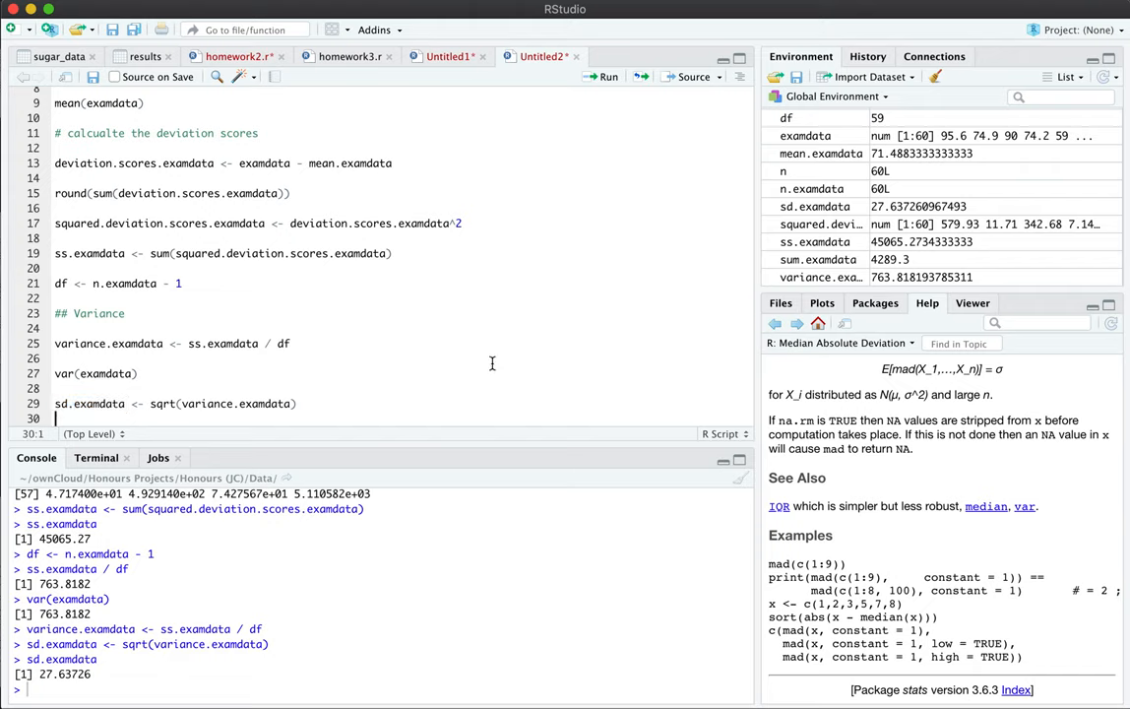
type("sd(")
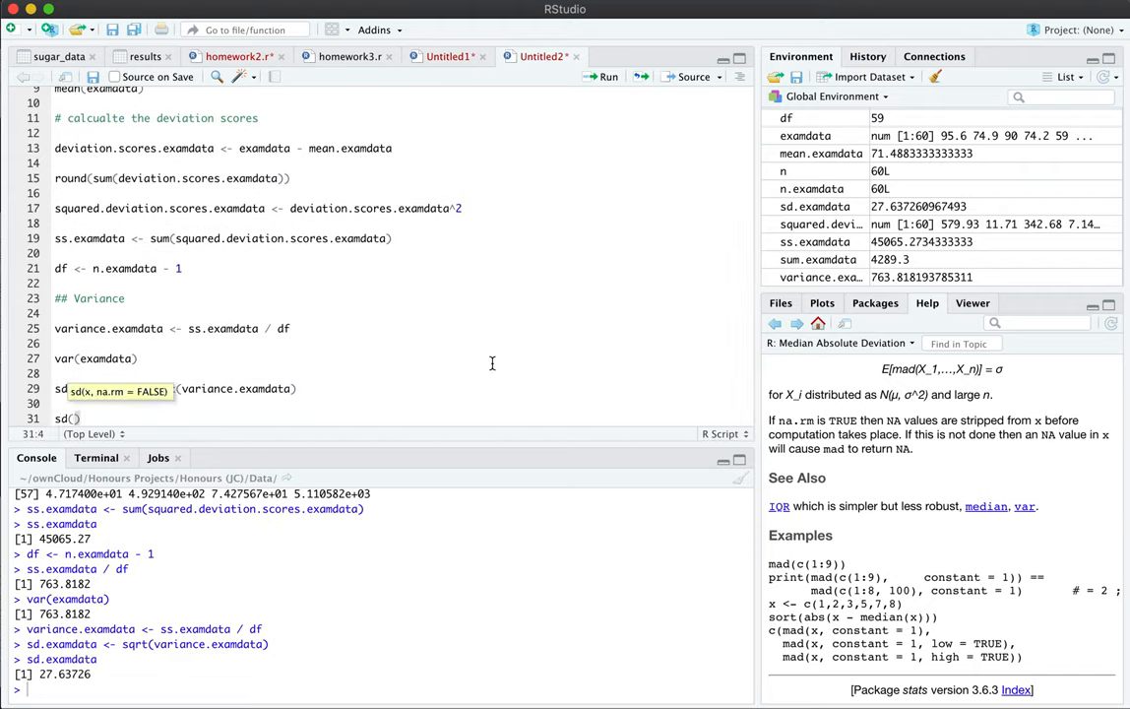